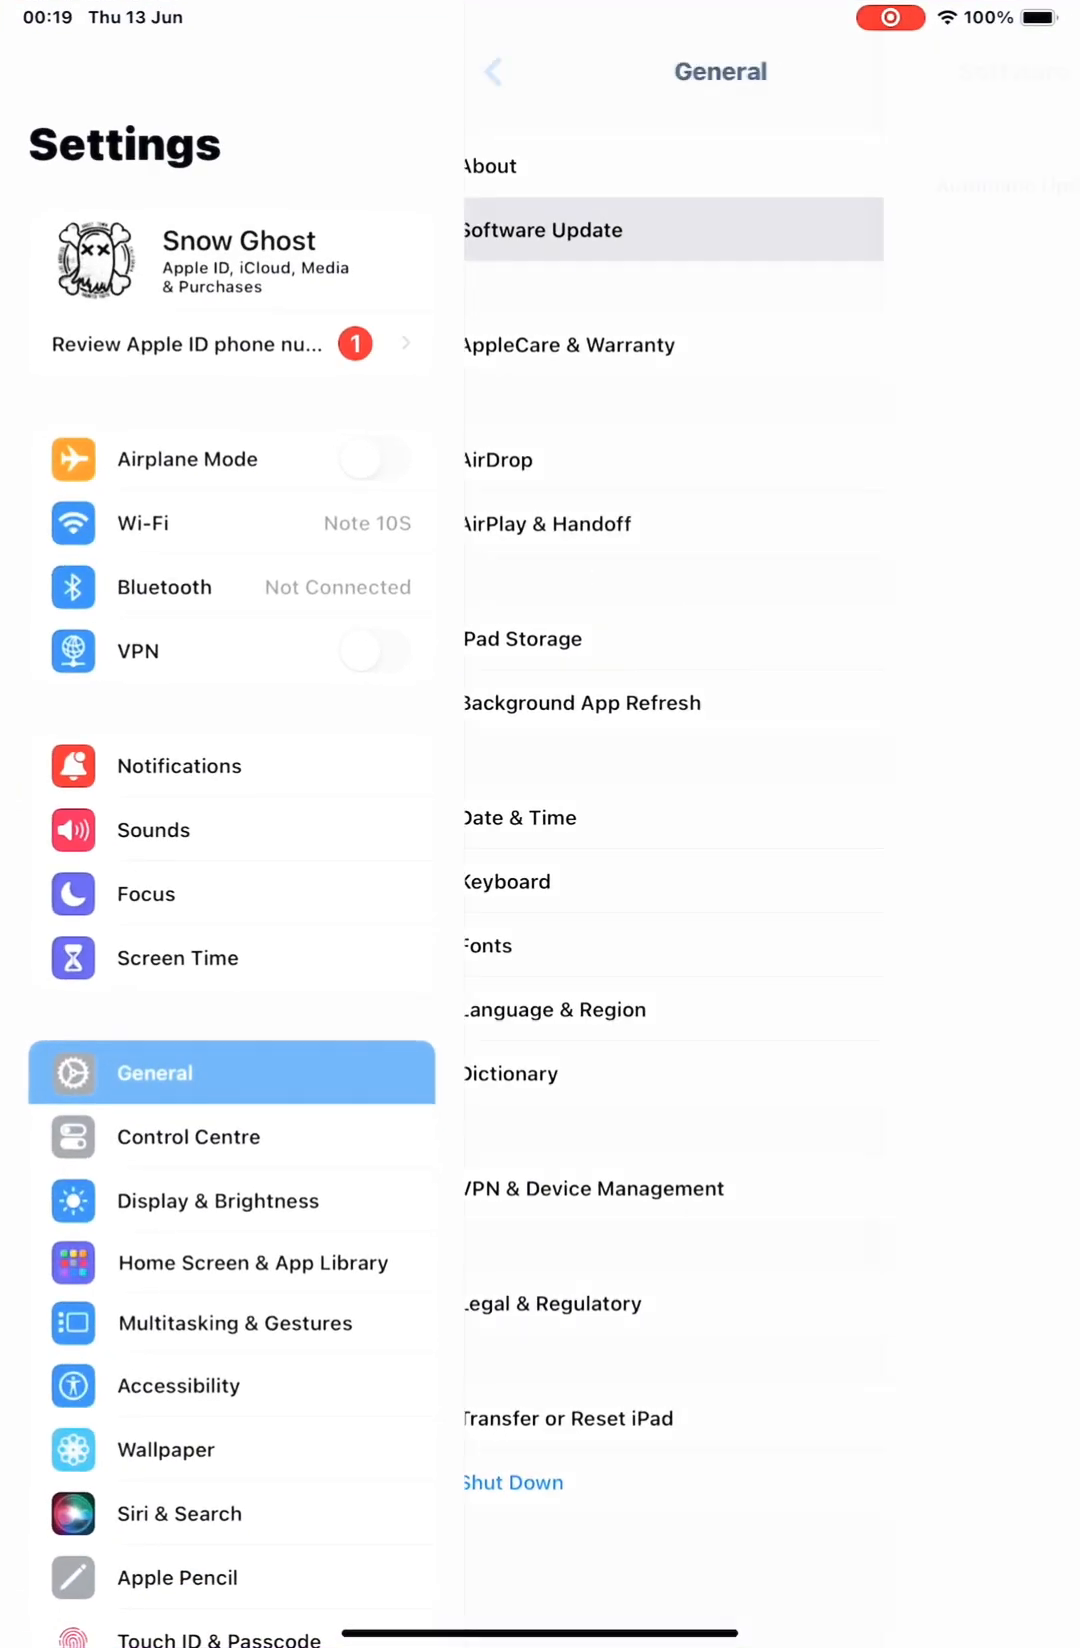
# Switch Beta Updates to iPadOS 18 Developer Beta.
pyautogui.click(672, 229)
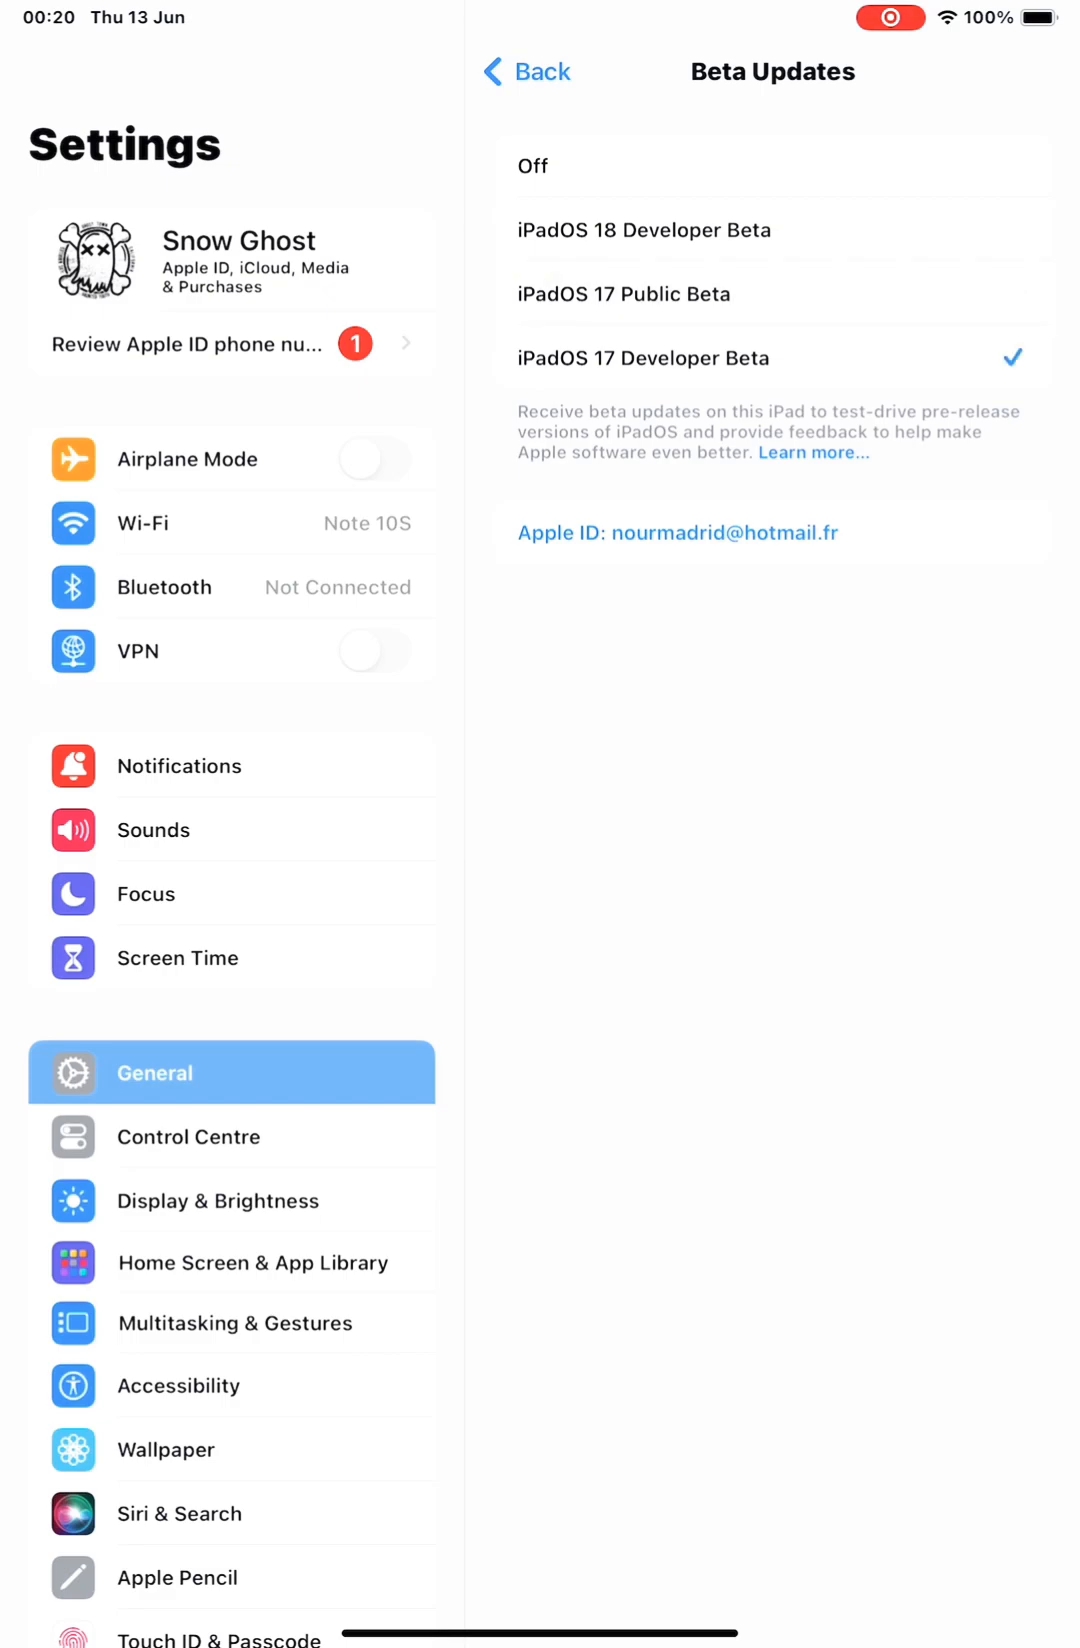
pyautogui.click(525, 71)
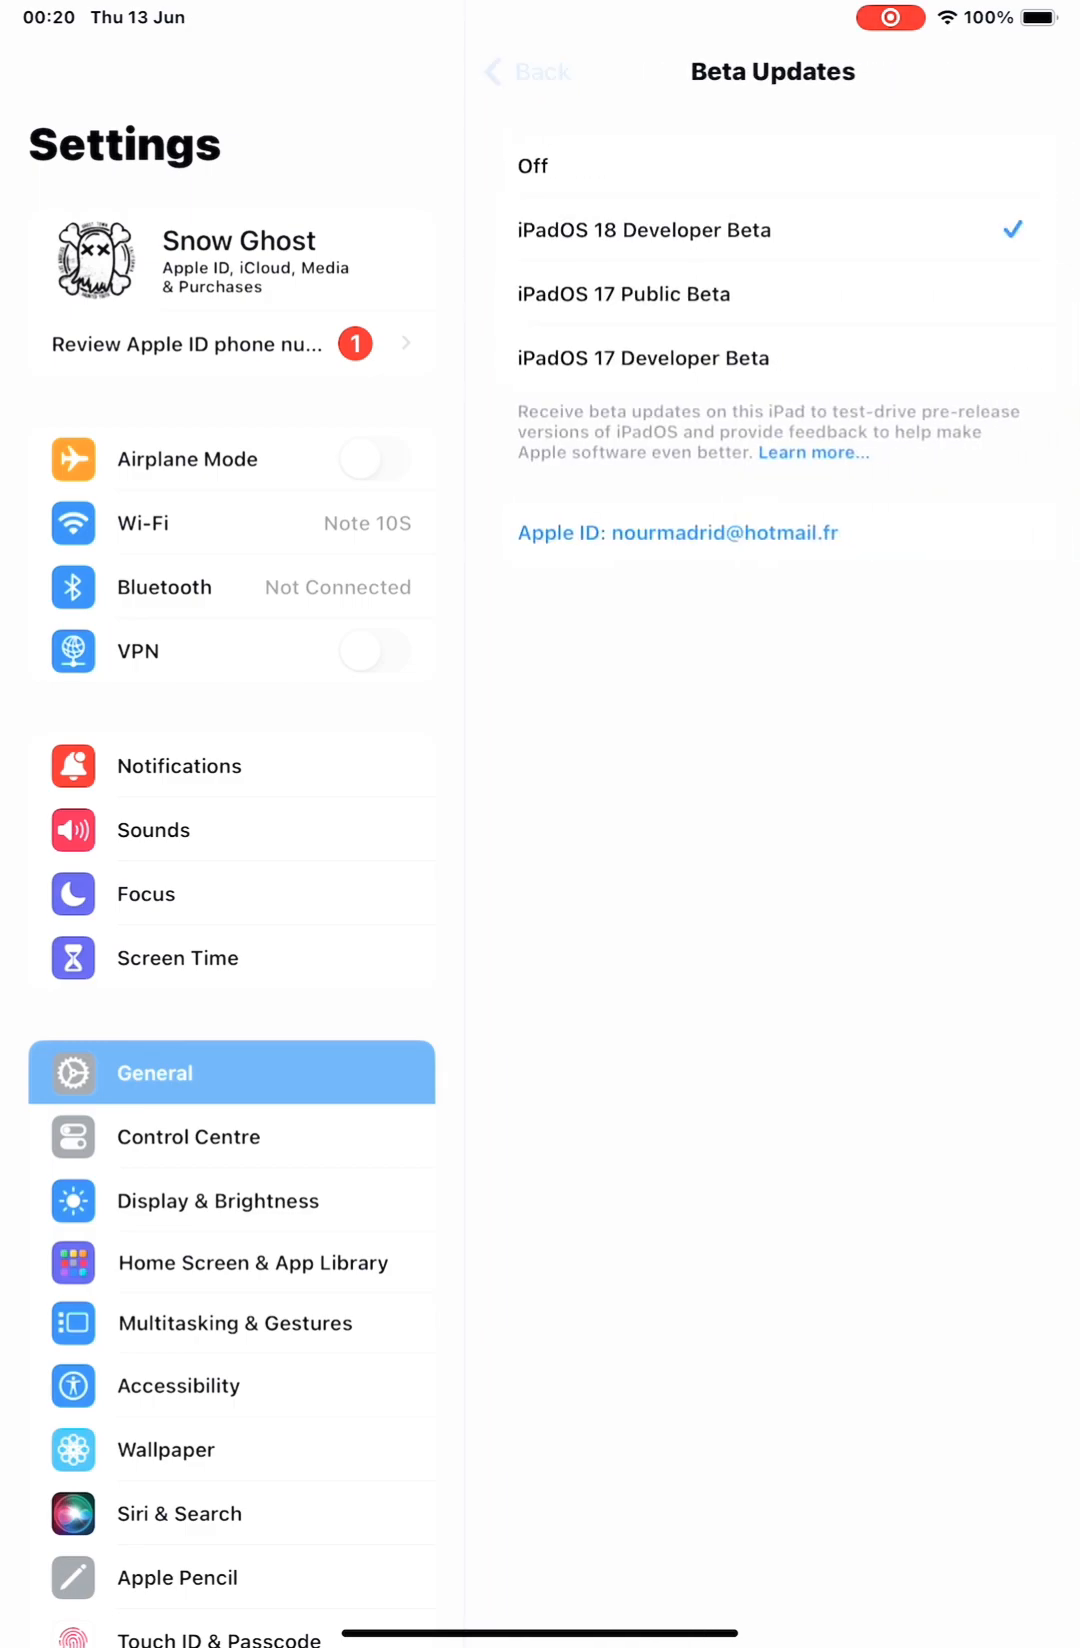
pyautogui.click(525, 71)
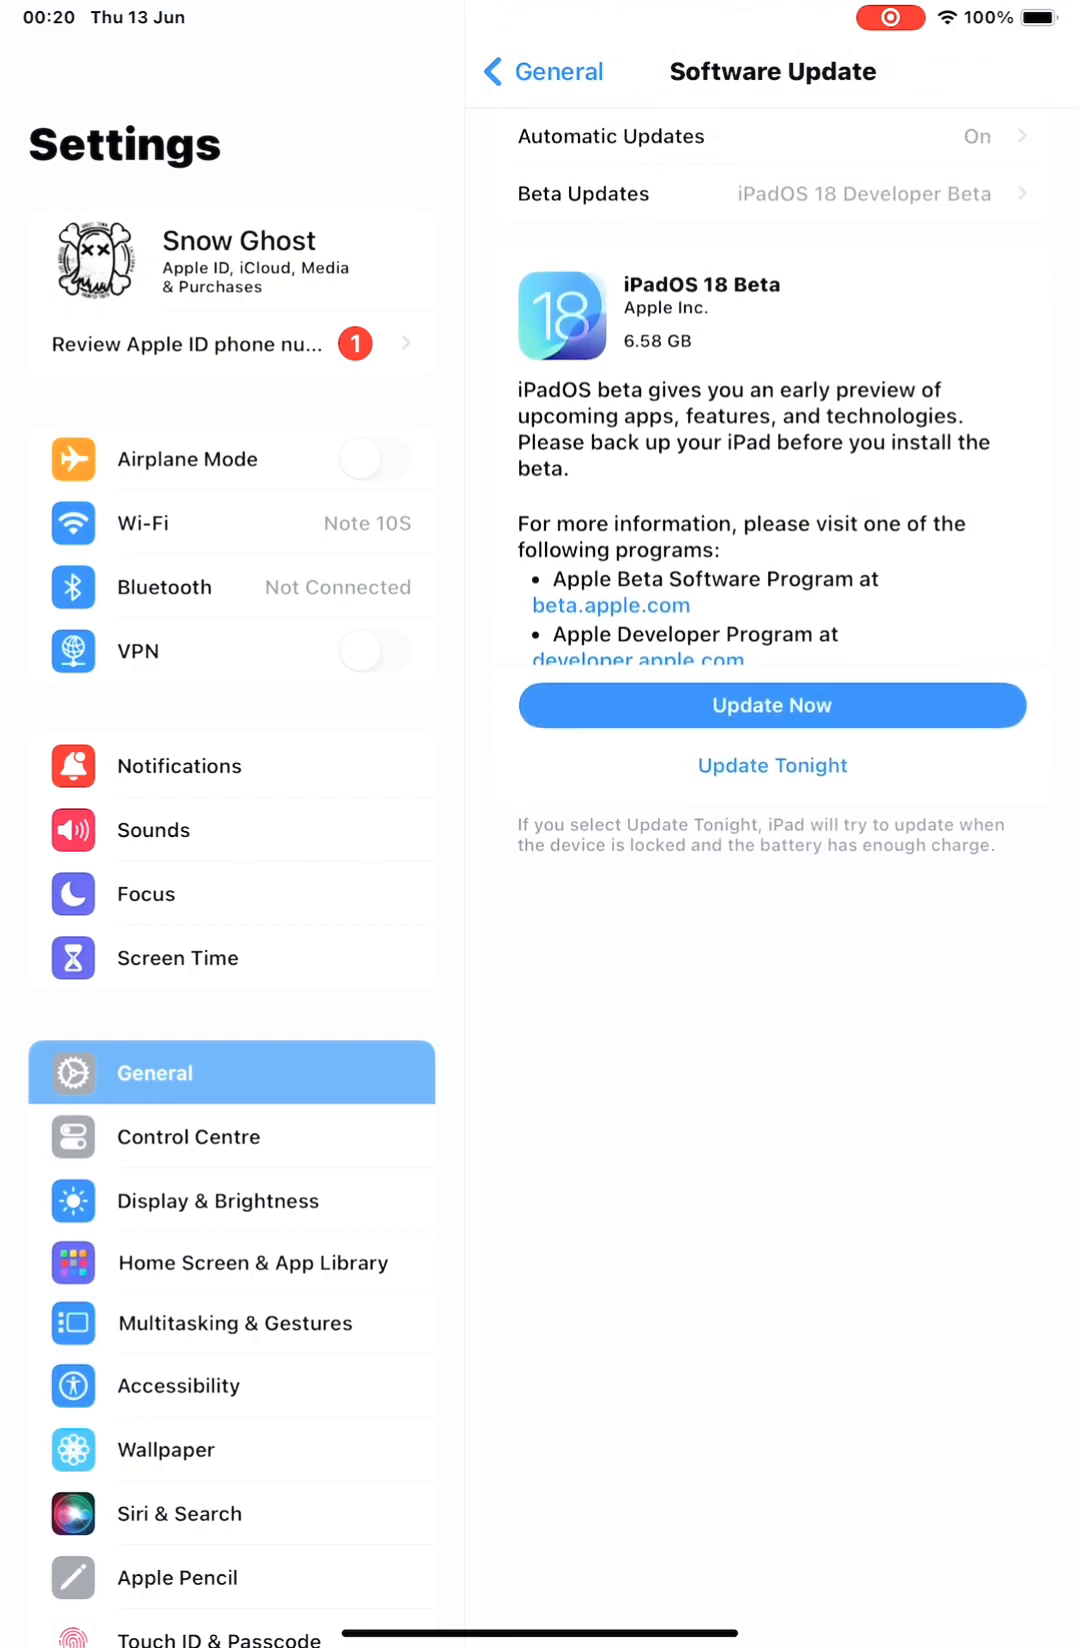
# Start installing the iPadOS 18 Beta, authorising it with the passcode.
pyautogui.click(771, 705)
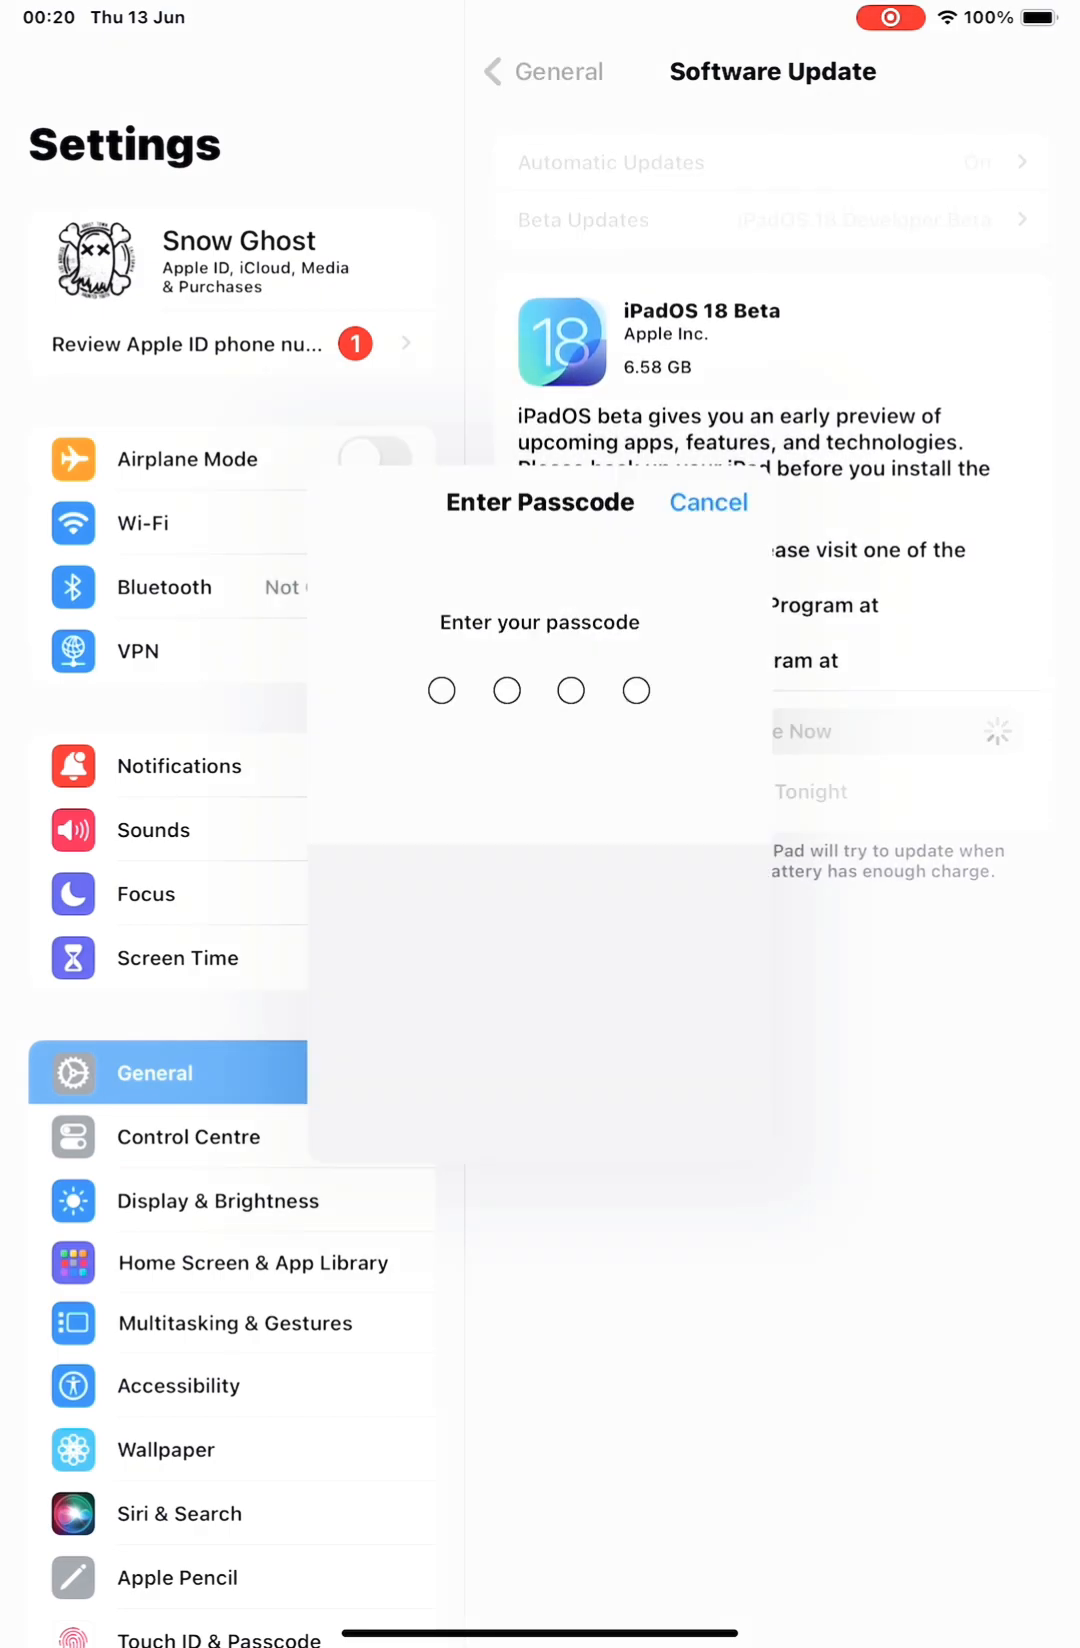
pyautogui.click(708, 501)
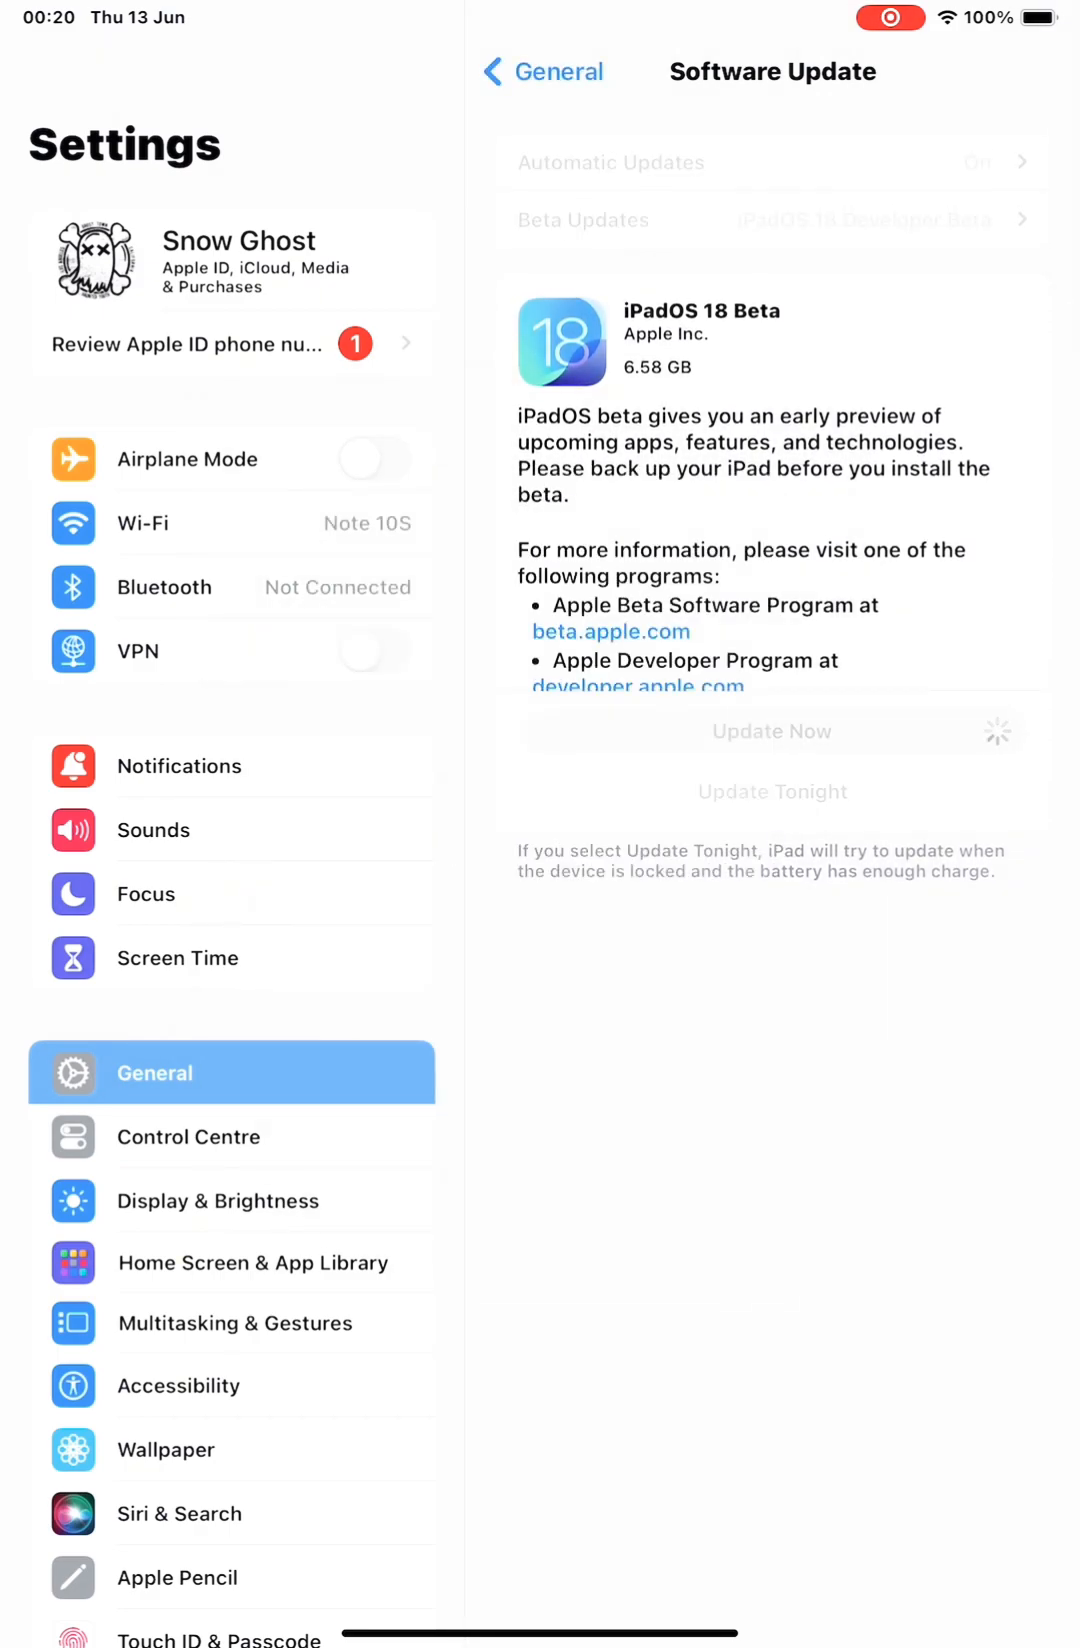
pyautogui.click(771, 730)
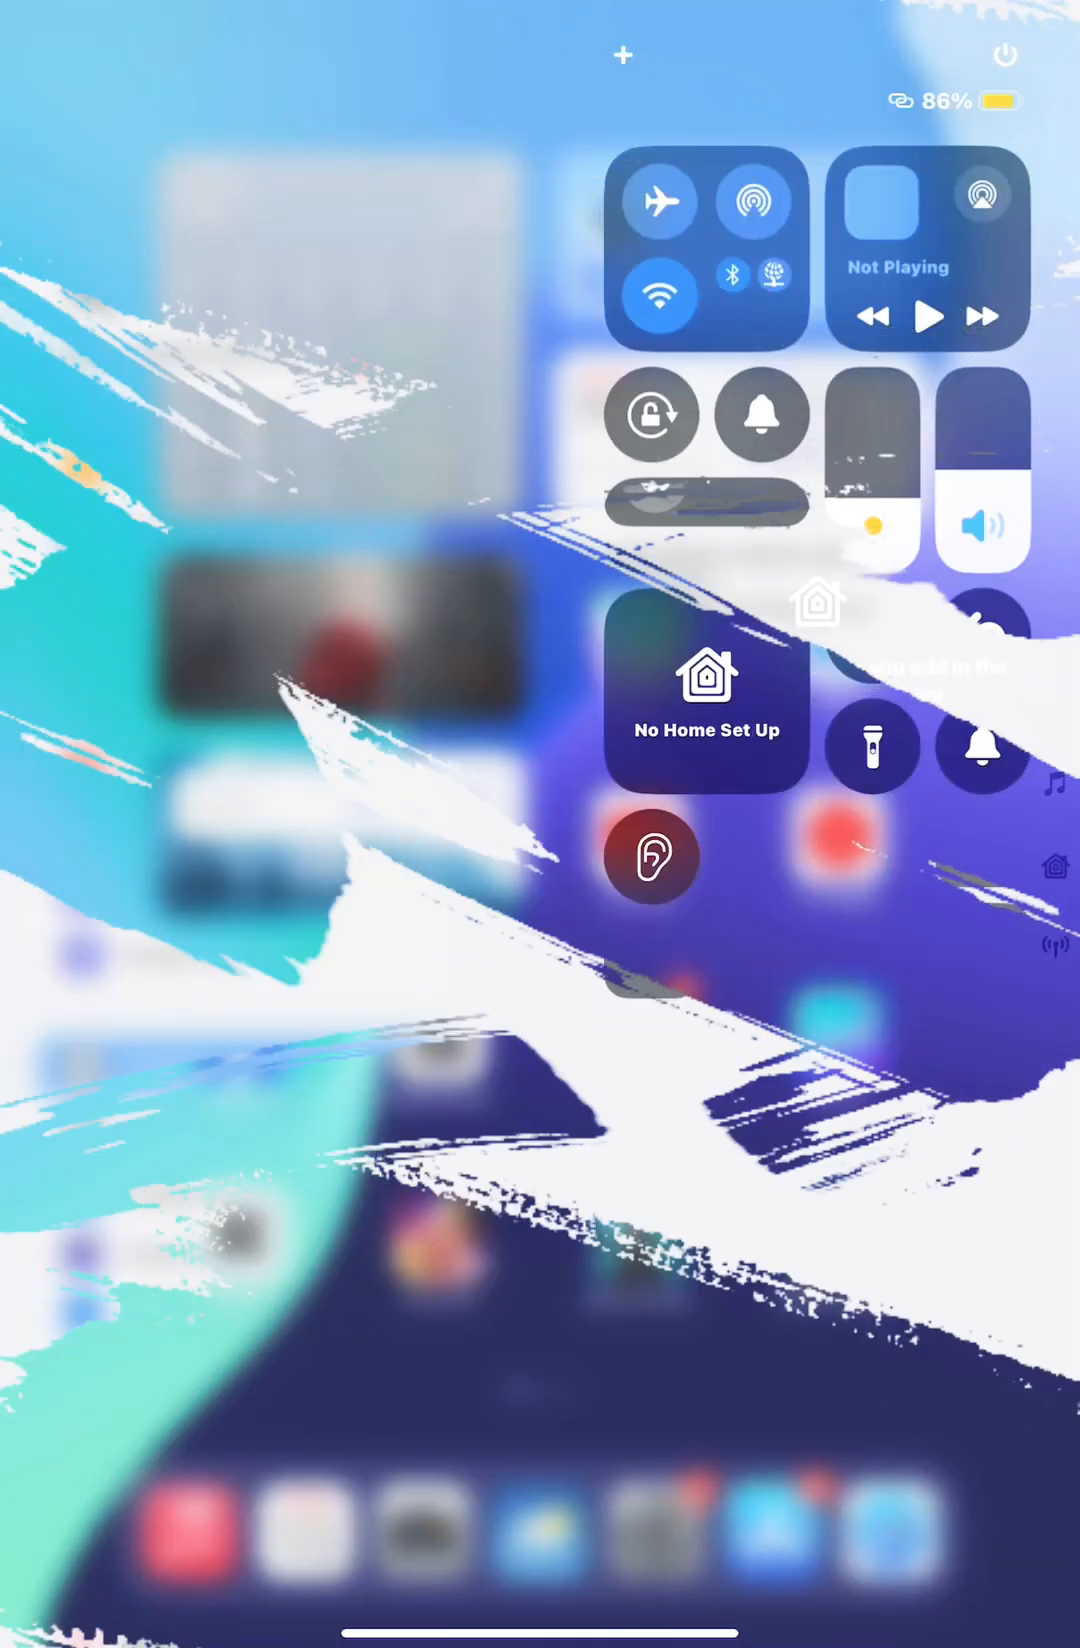
# Add Spanish Translate and Battery controls to Control Centre, then return home.
pyautogui.click(872, 636)
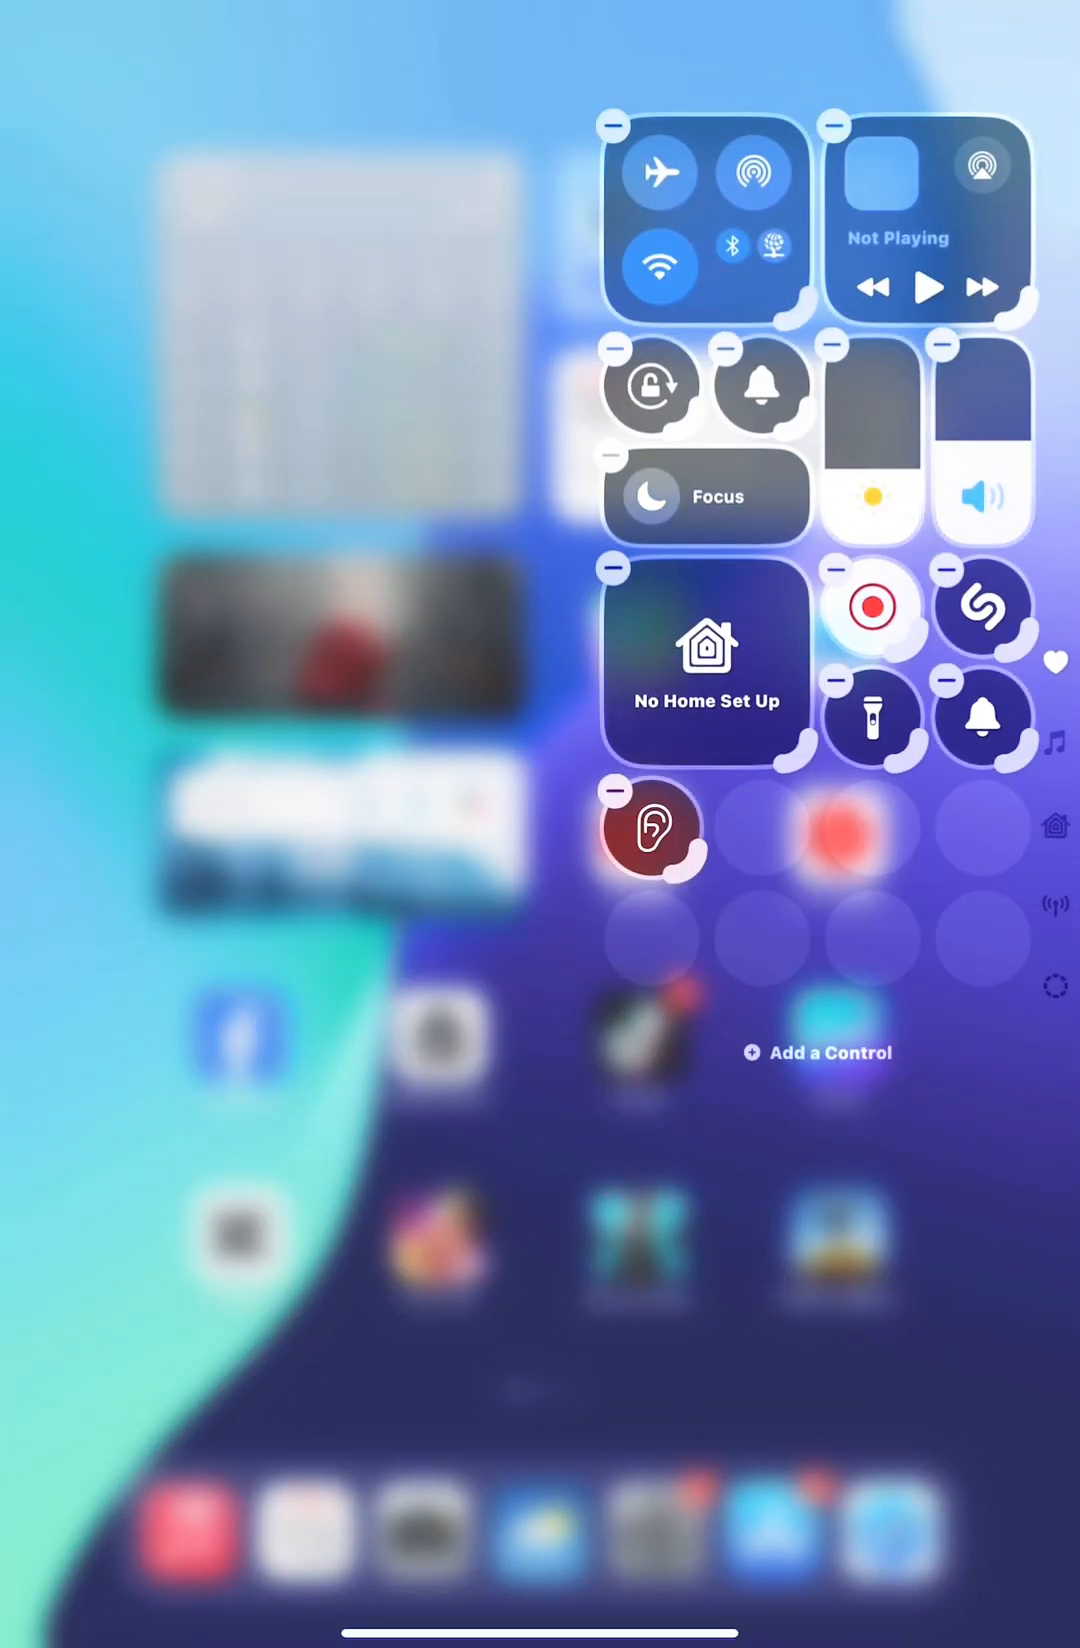
pyautogui.click(817, 1052)
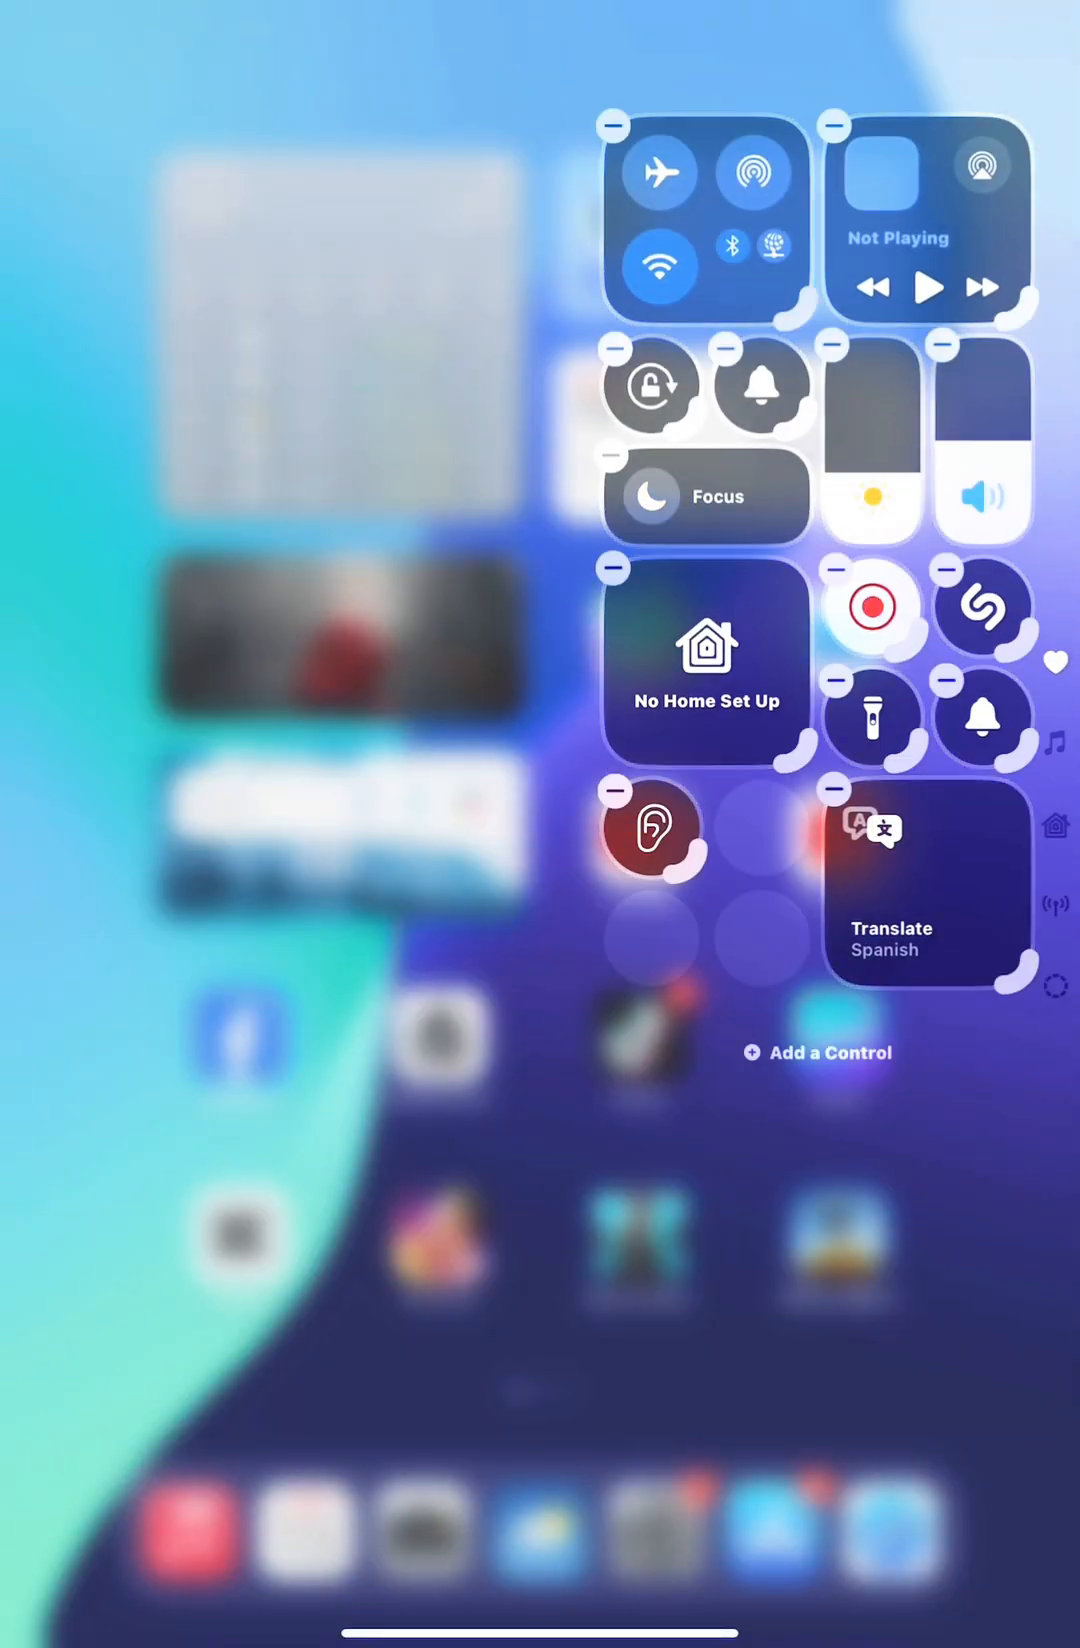
pyautogui.click(817, 1052)
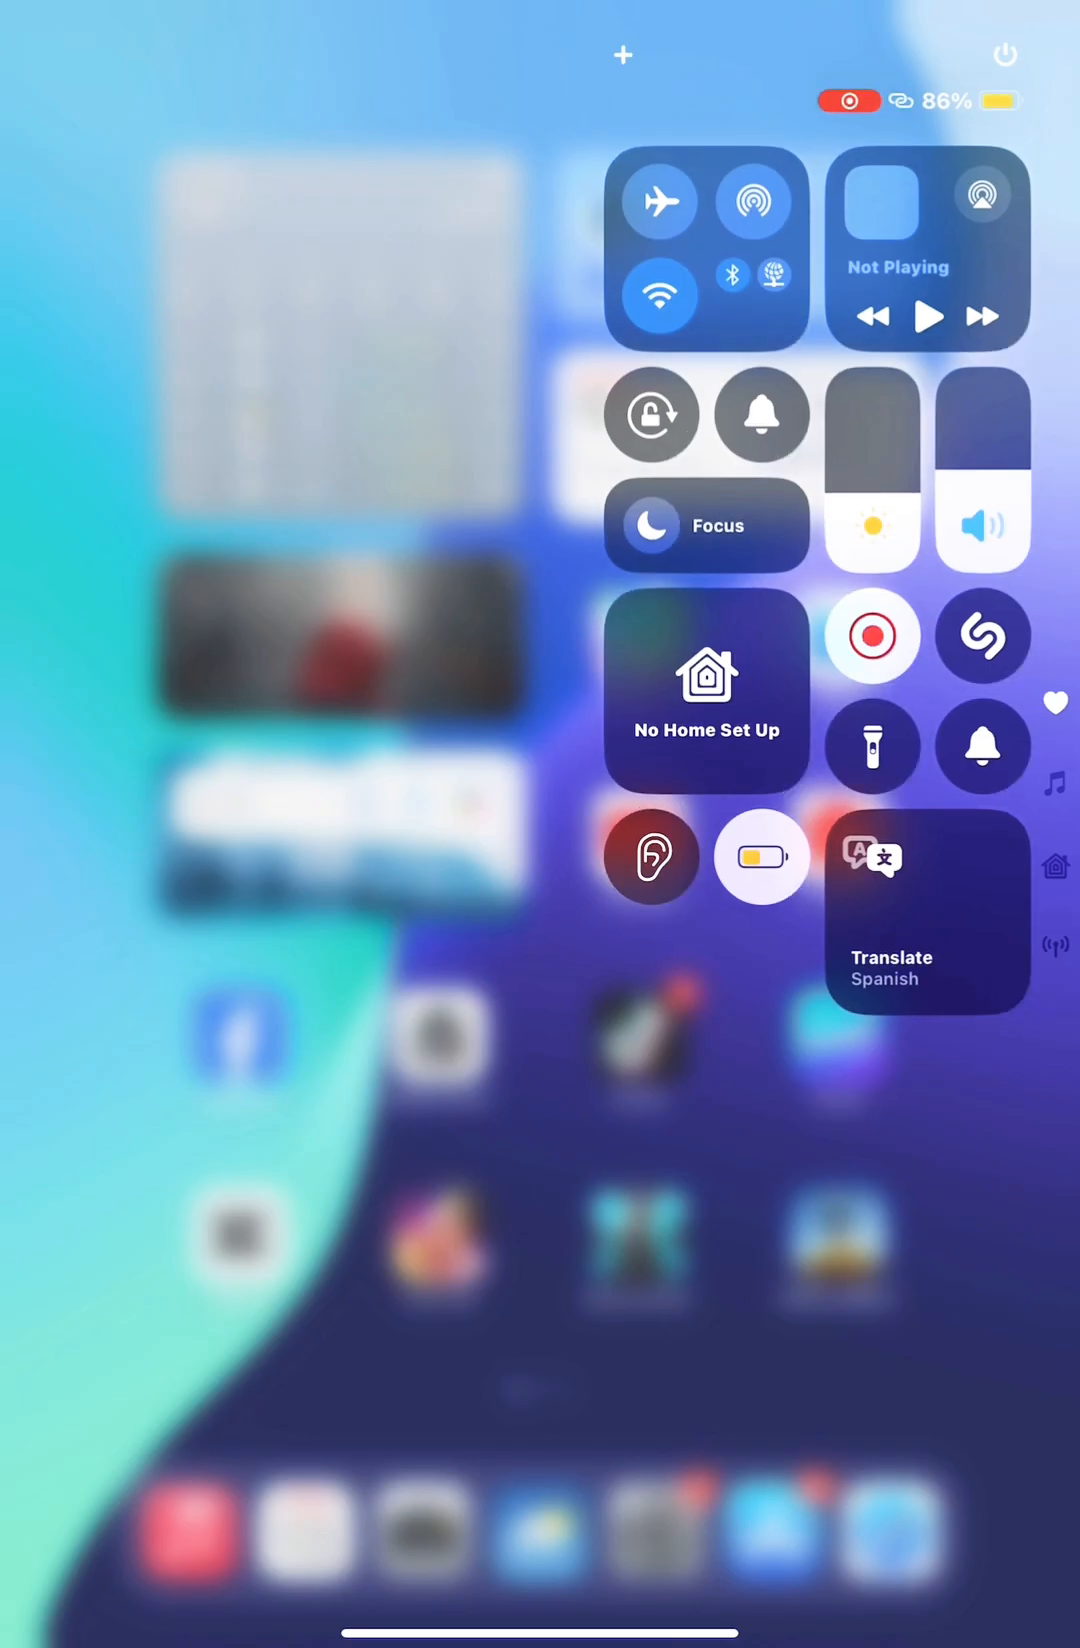
pyautogui.click(622, 55)
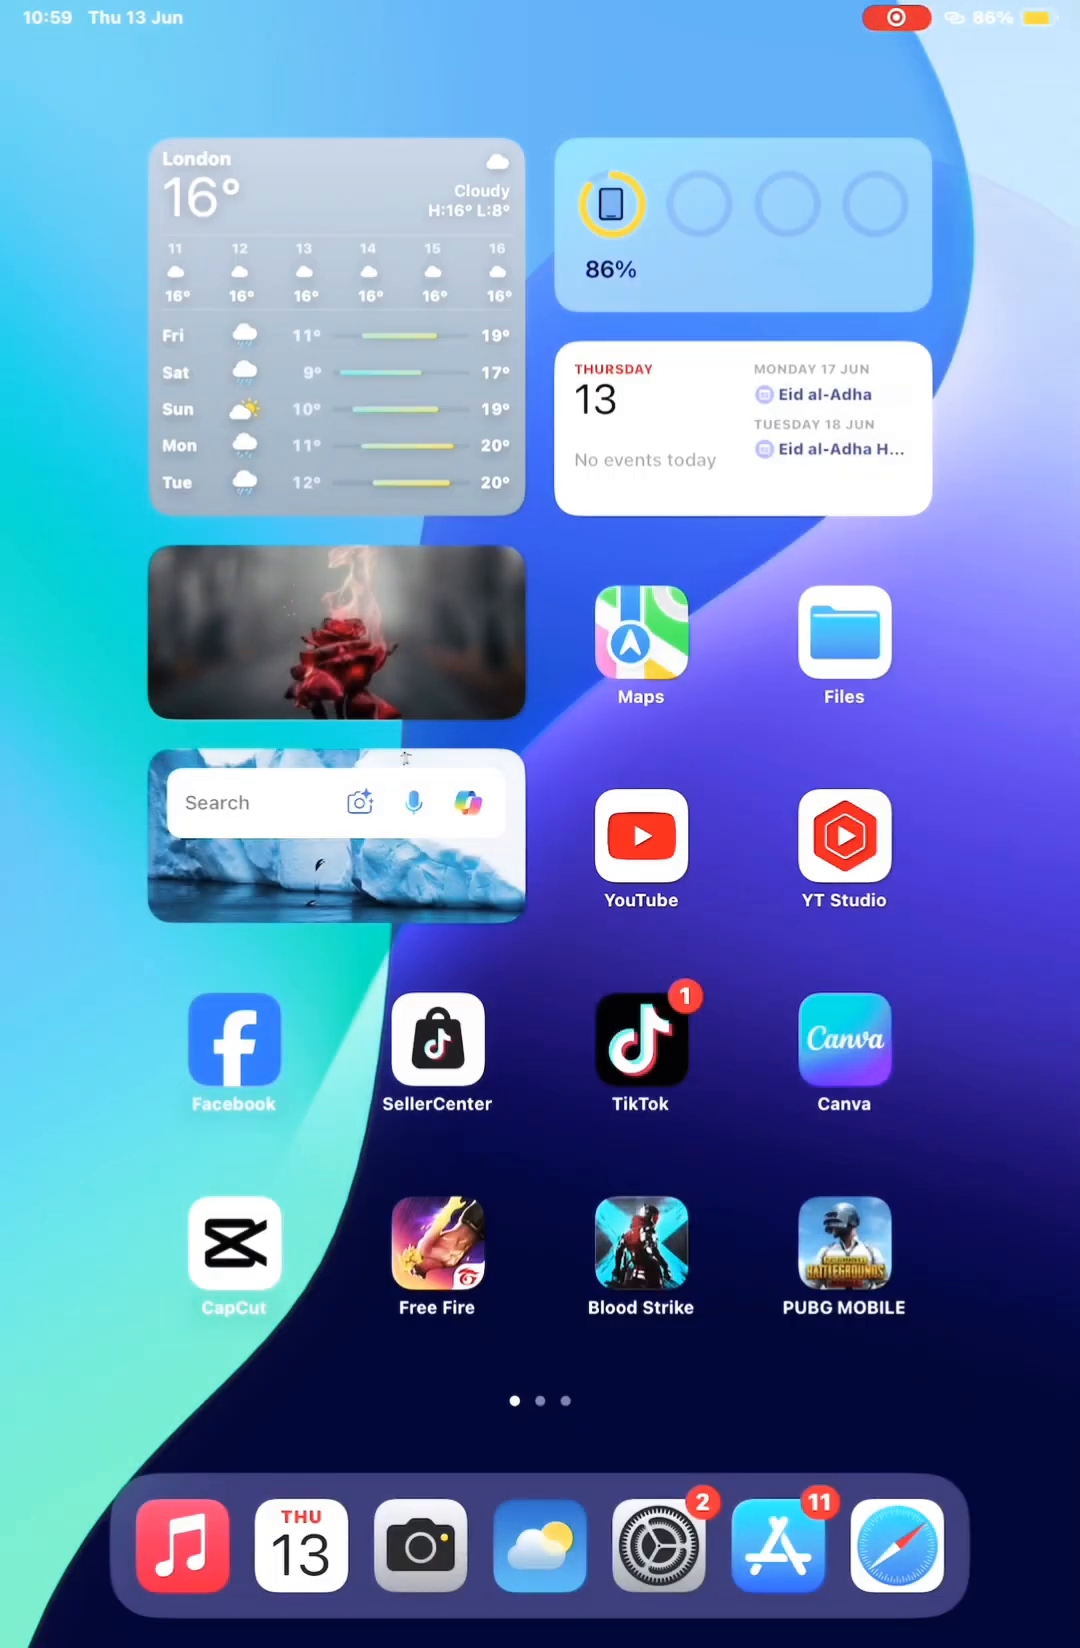
# Switch to the purple character wallpaper and check iPadOS 18.0 in Software Update.
pyautogui.hscroll(-3)
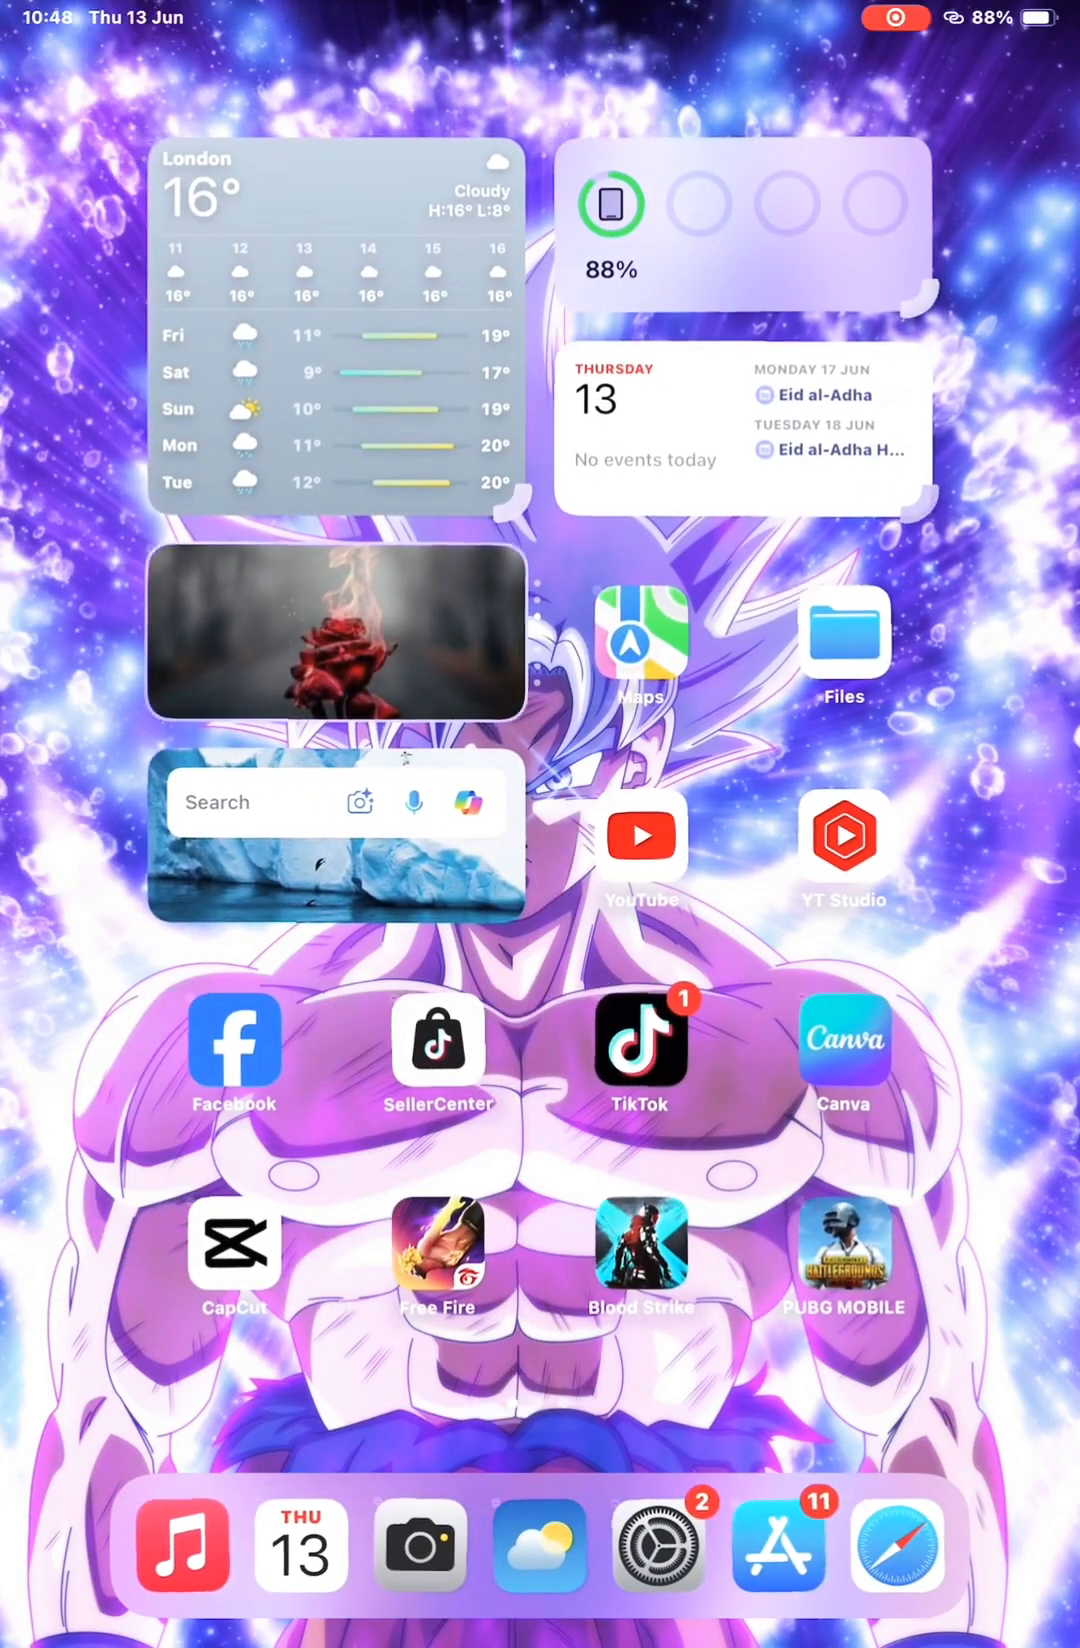
pyautogui.click(658, 1545)
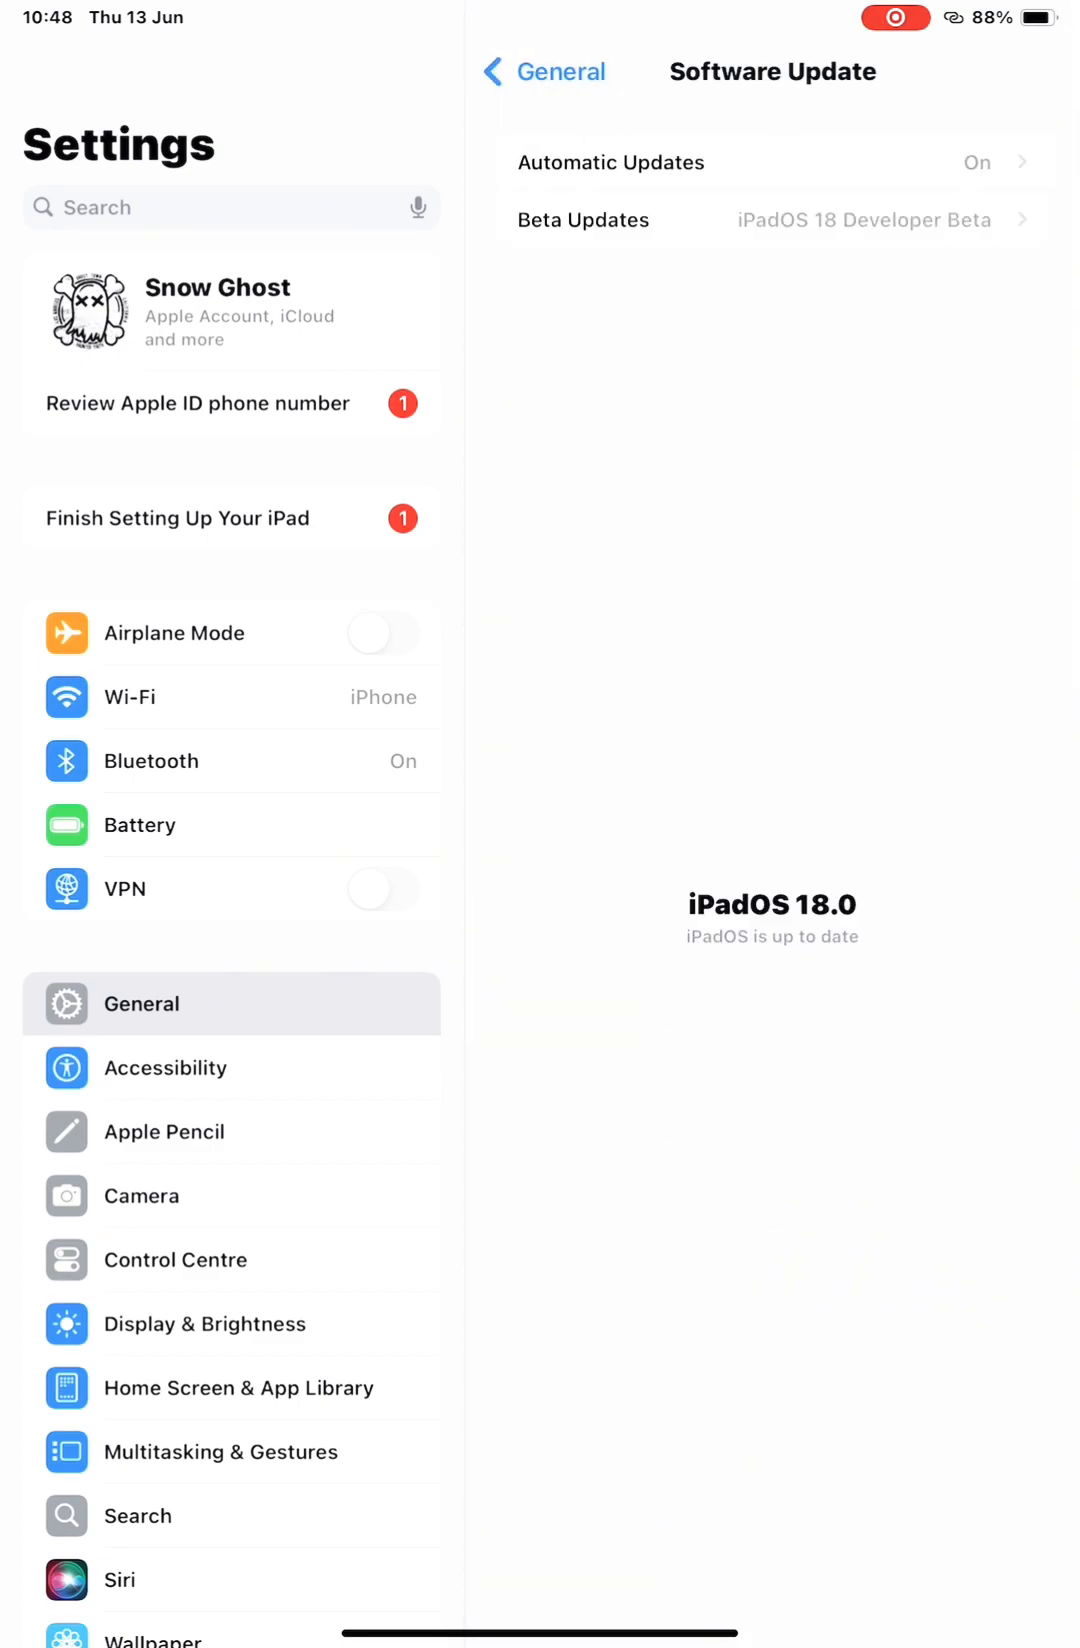
# Tour General, Apple Pencil and Camera settings, and turn on Mirror Front Camera.
pyautogui.click(772, 220)
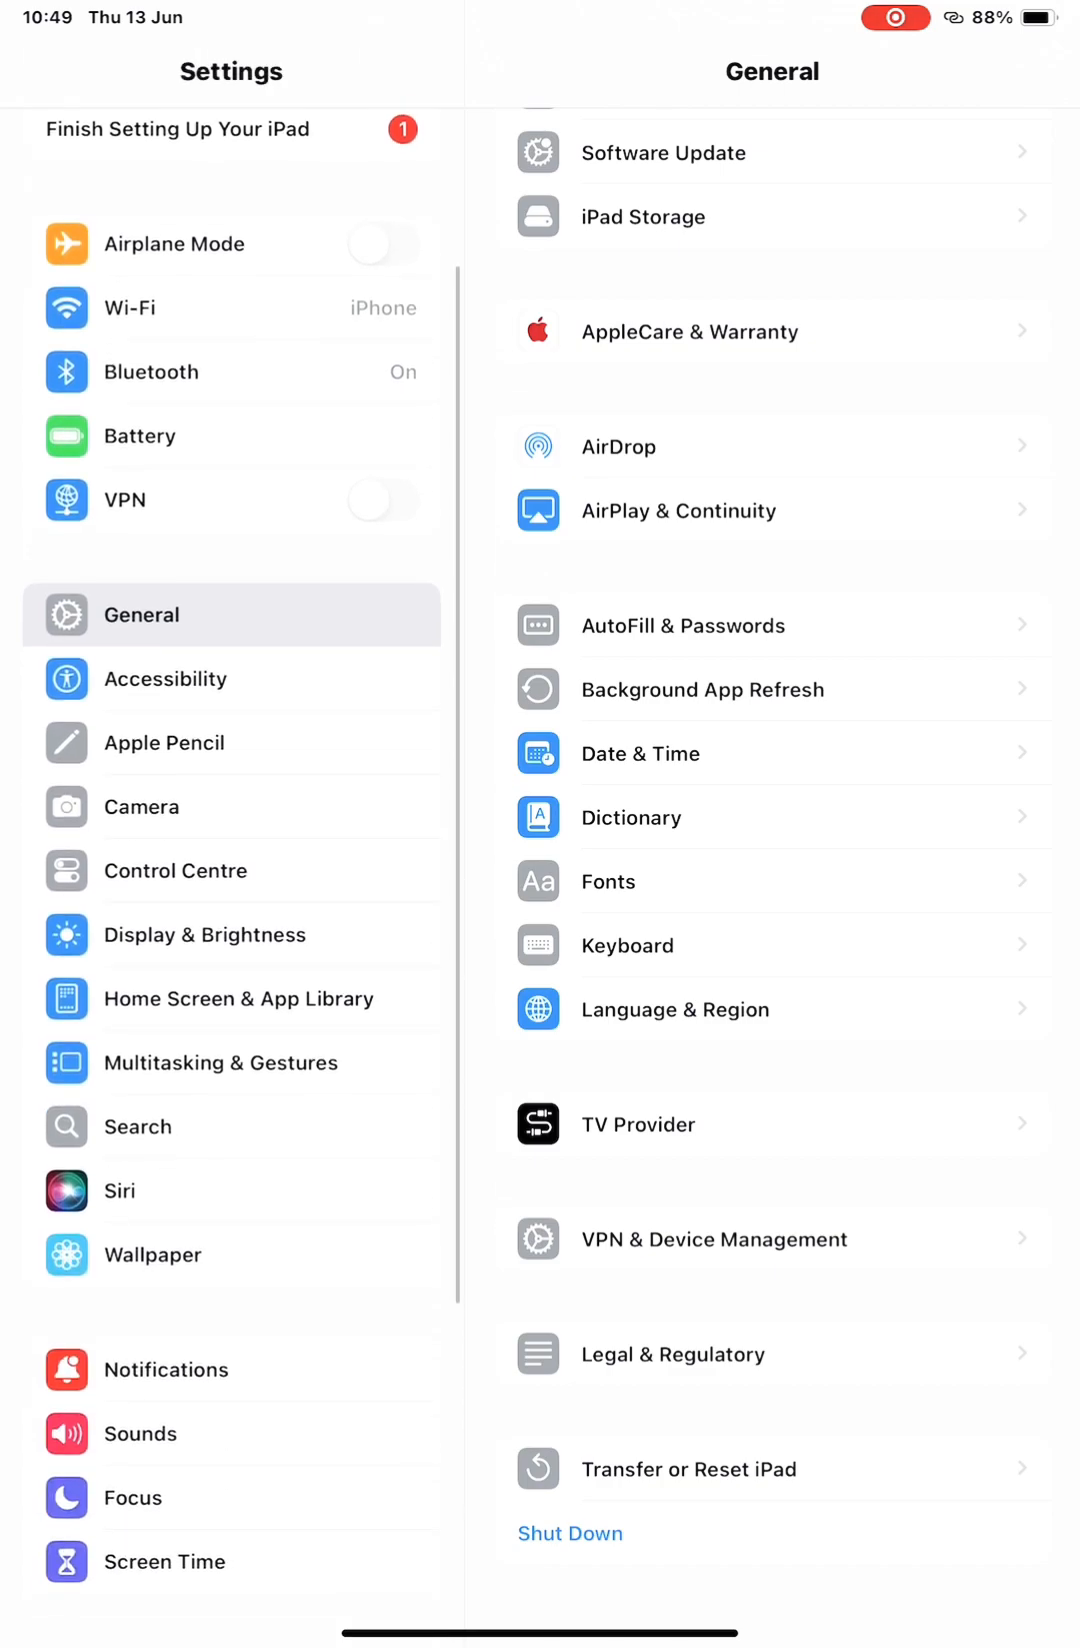
pyautogui.click(163, 742)
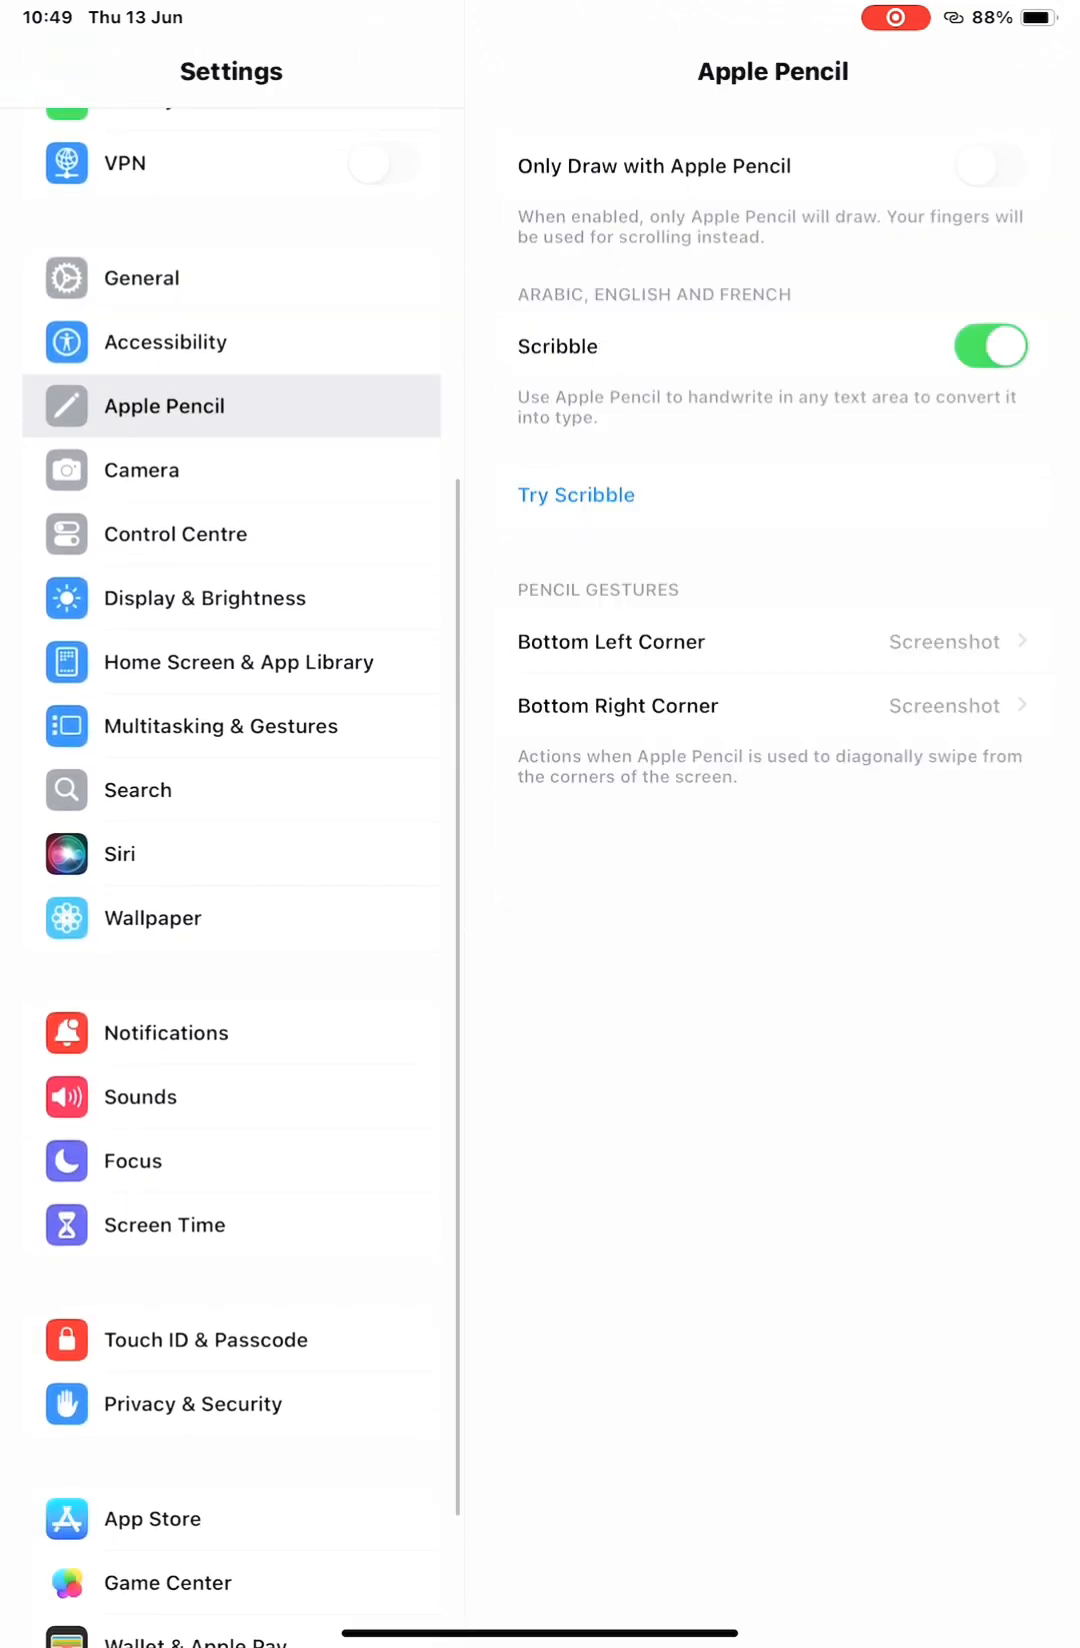
pyautogui.click(142, 514)
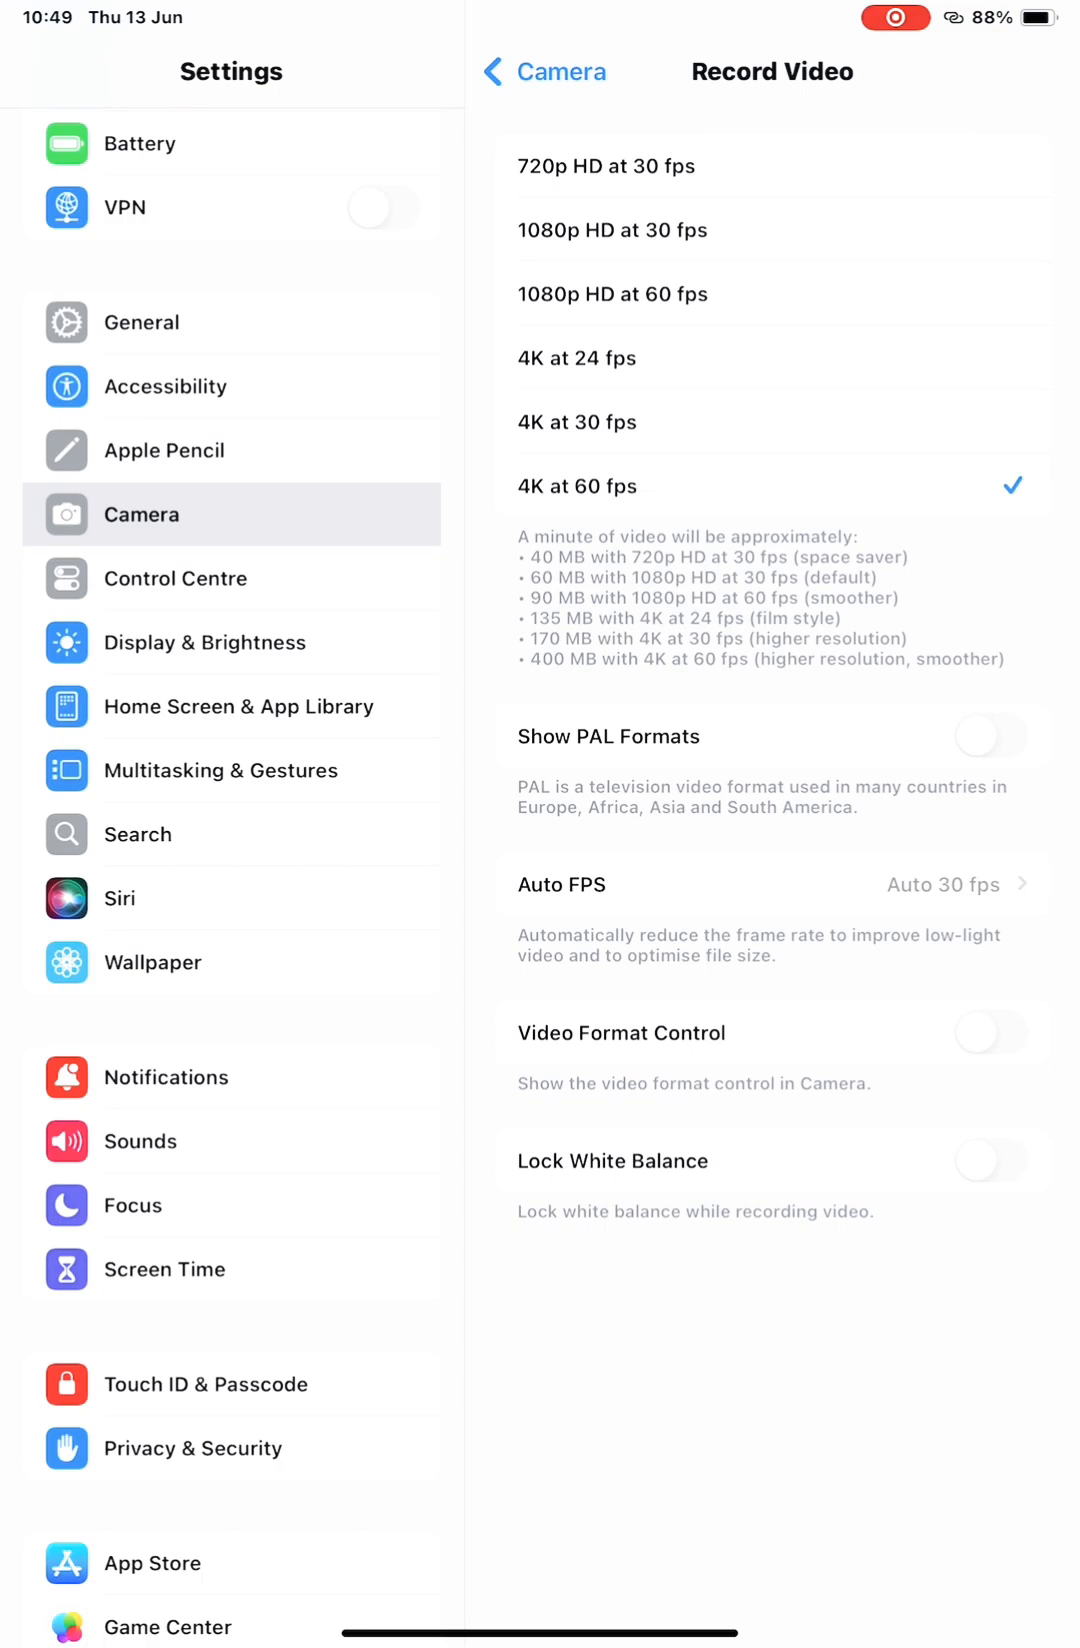
pyautogui.click(761, 884)
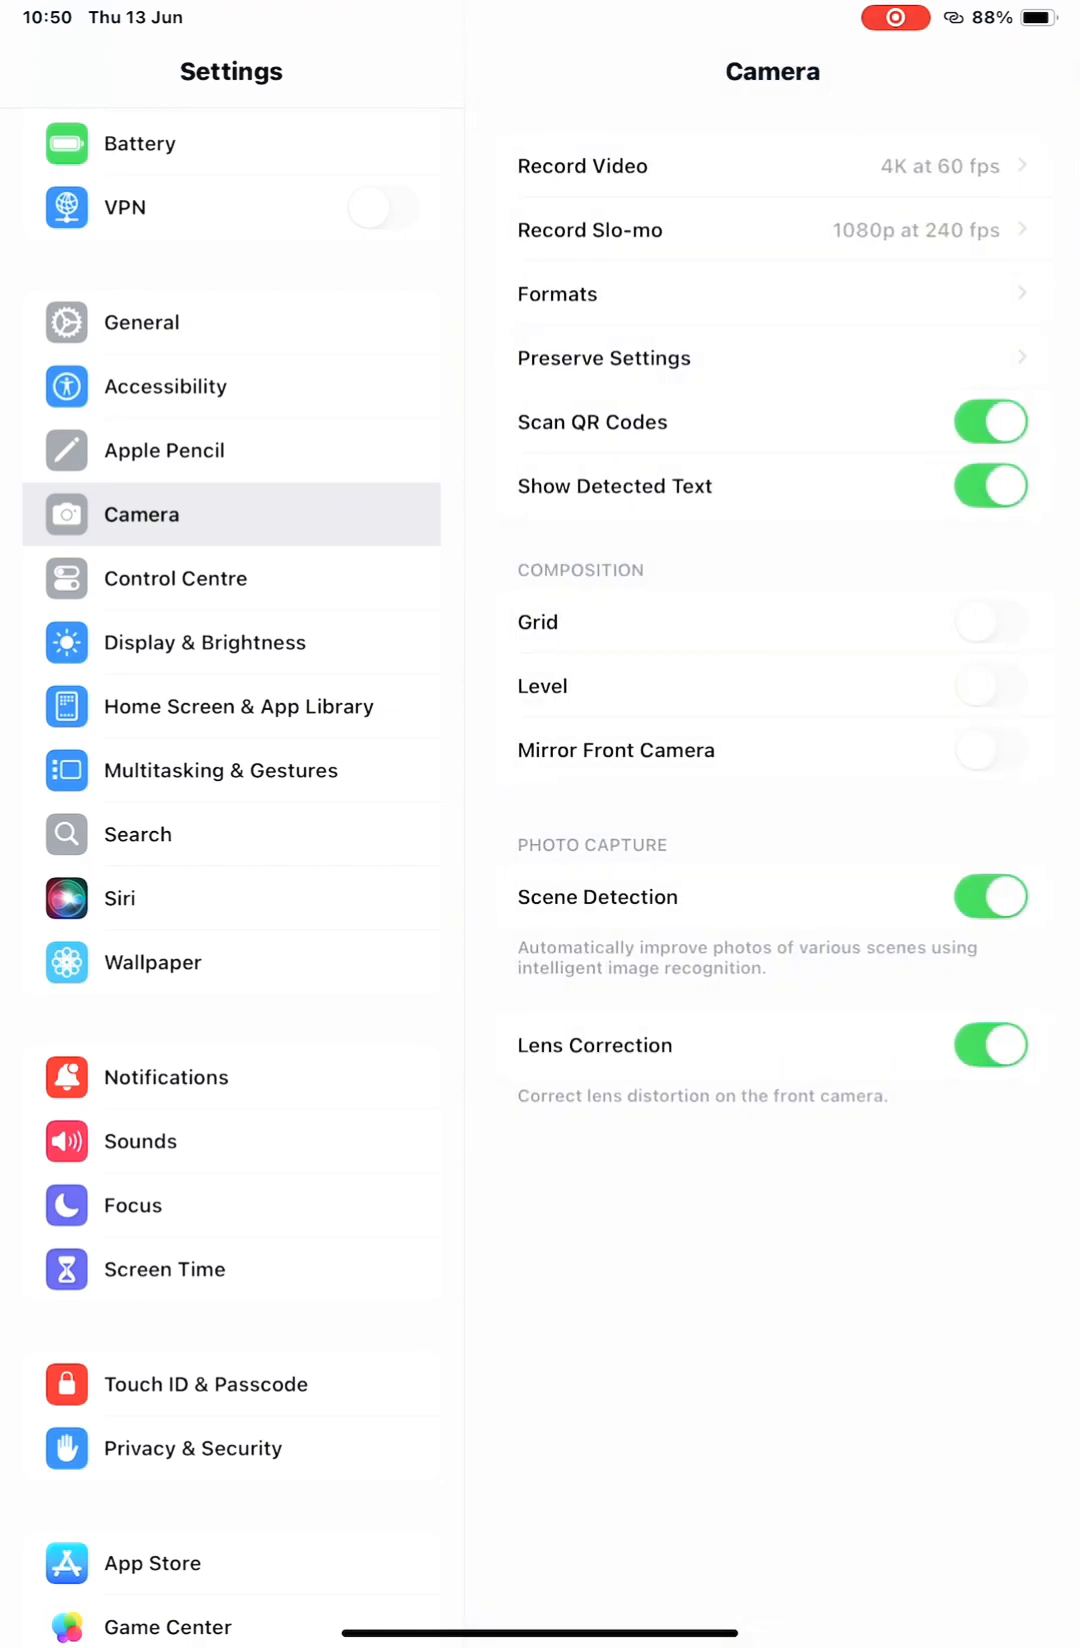
pyautogui.click(989, 749)
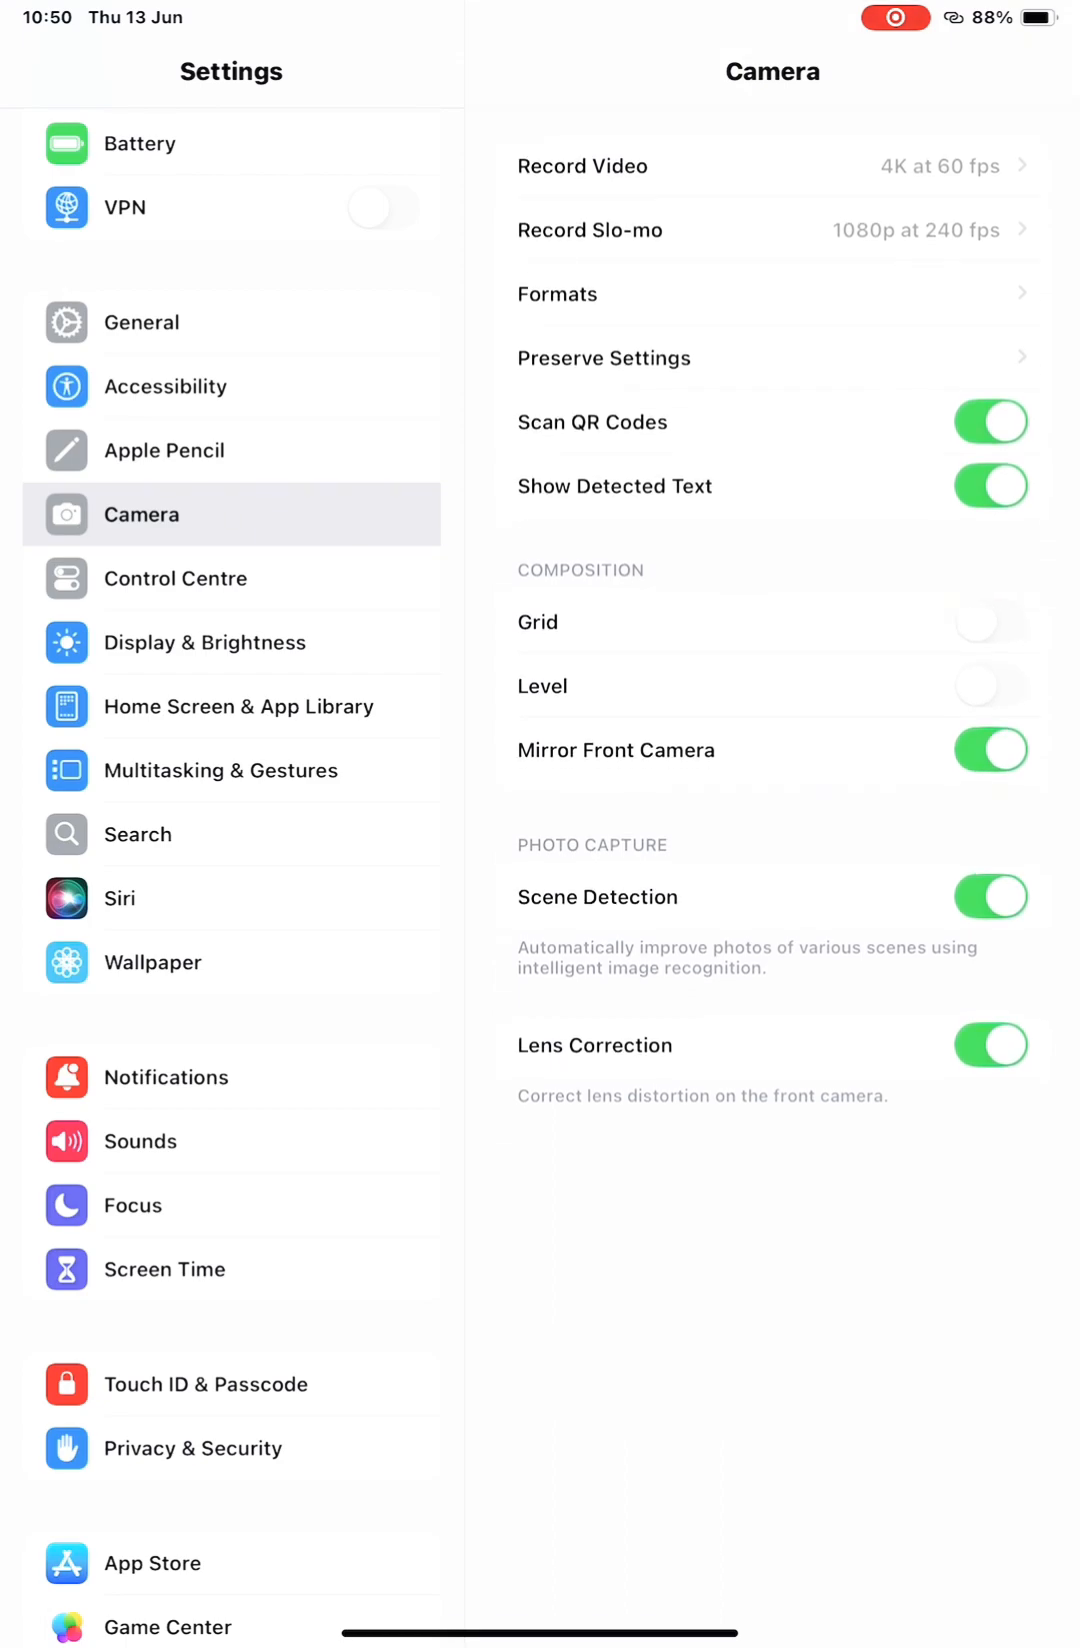
pyautogui.click(205, 642)
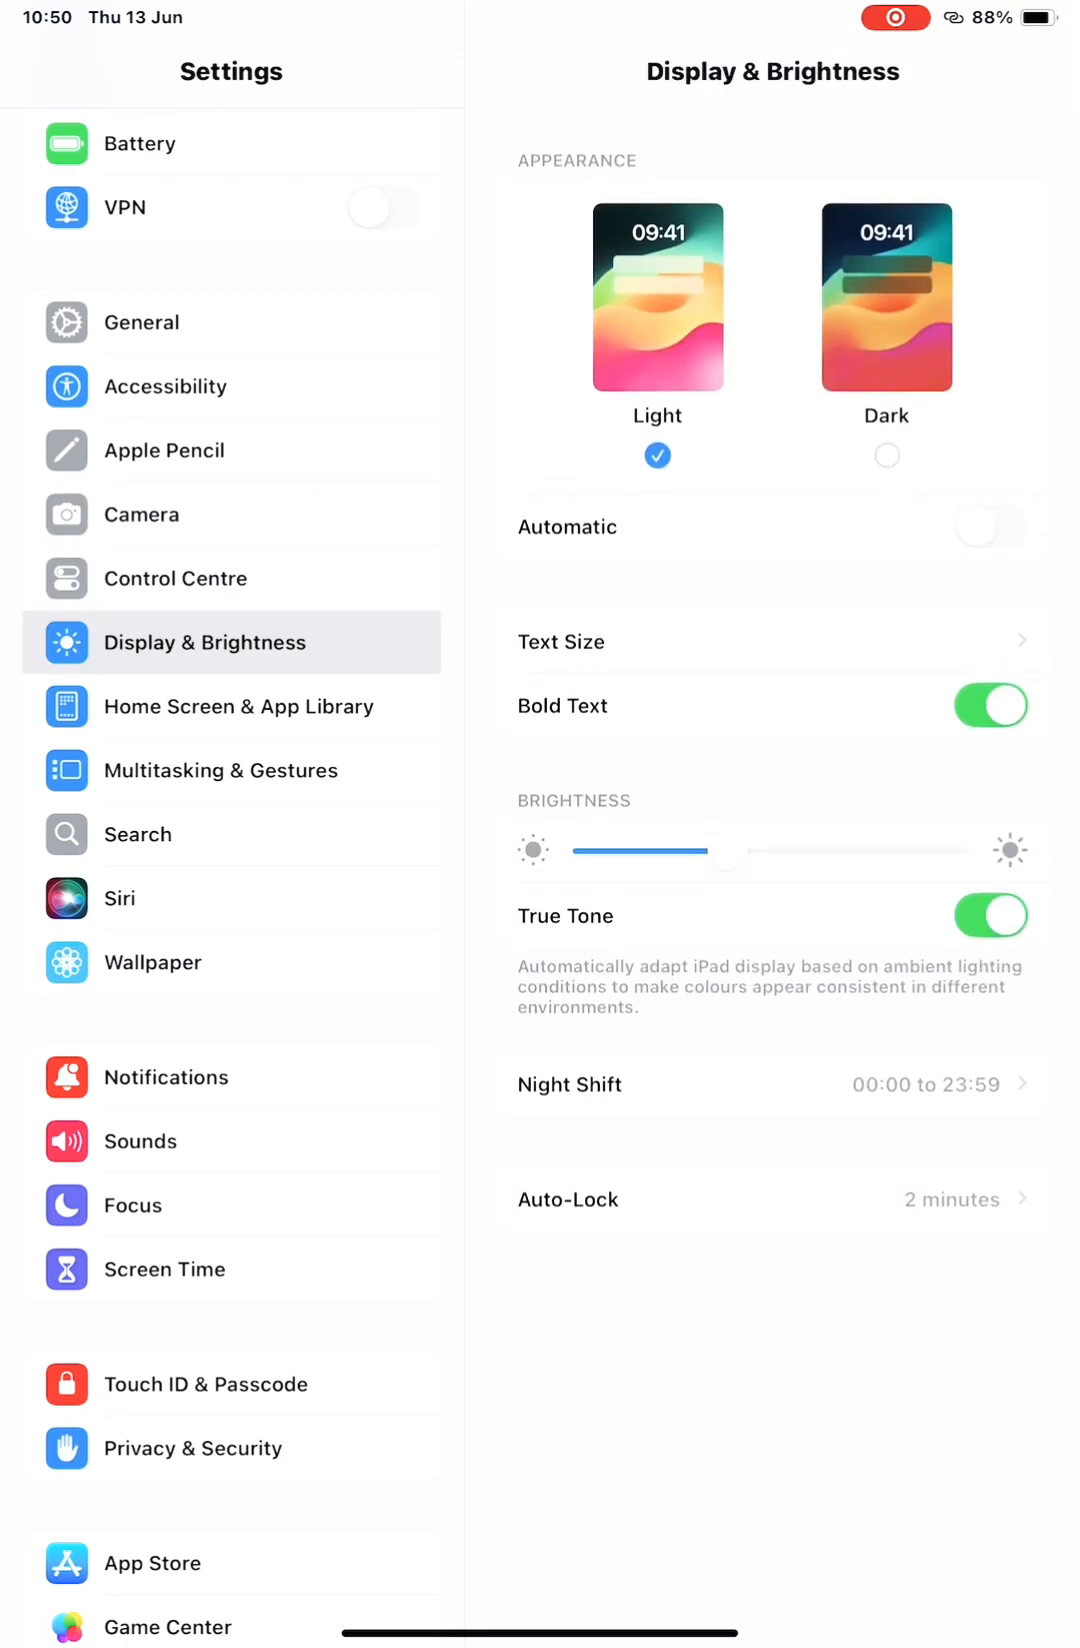
# Set appearance to Automatic and browse Home Screen, Multitasking and Siri settings.
pyautogui.click(988, 527)
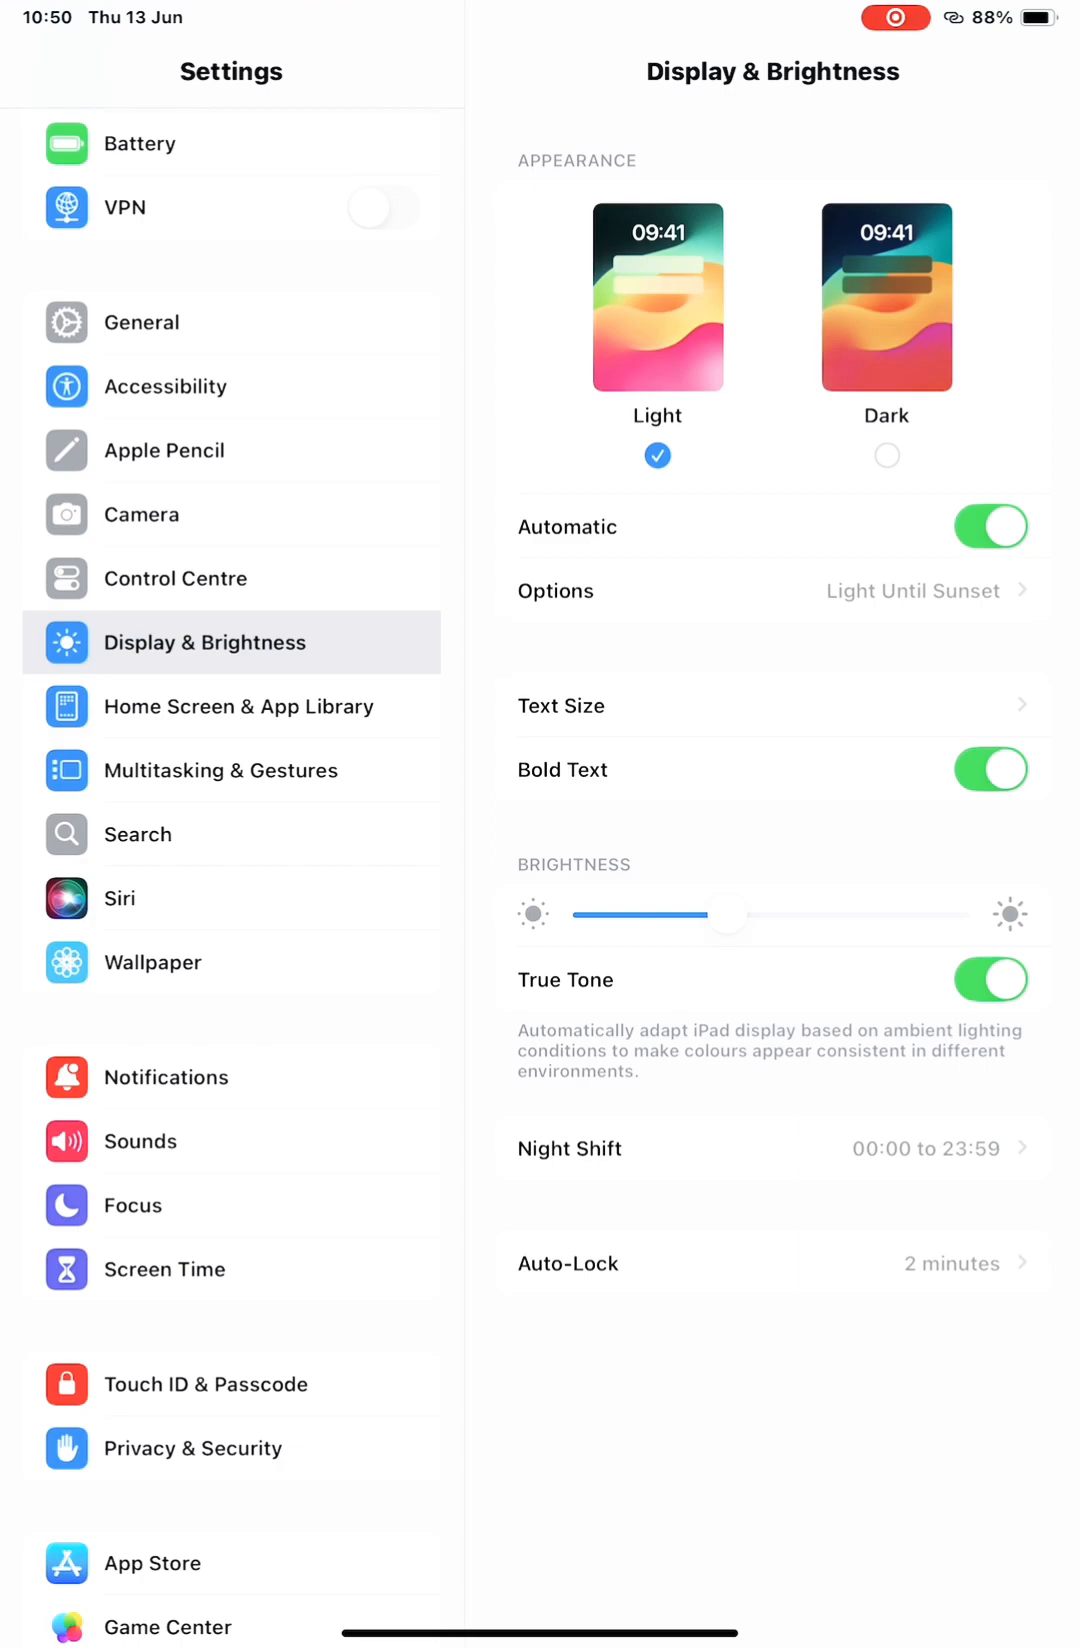
pyautogui.click(237, 705)
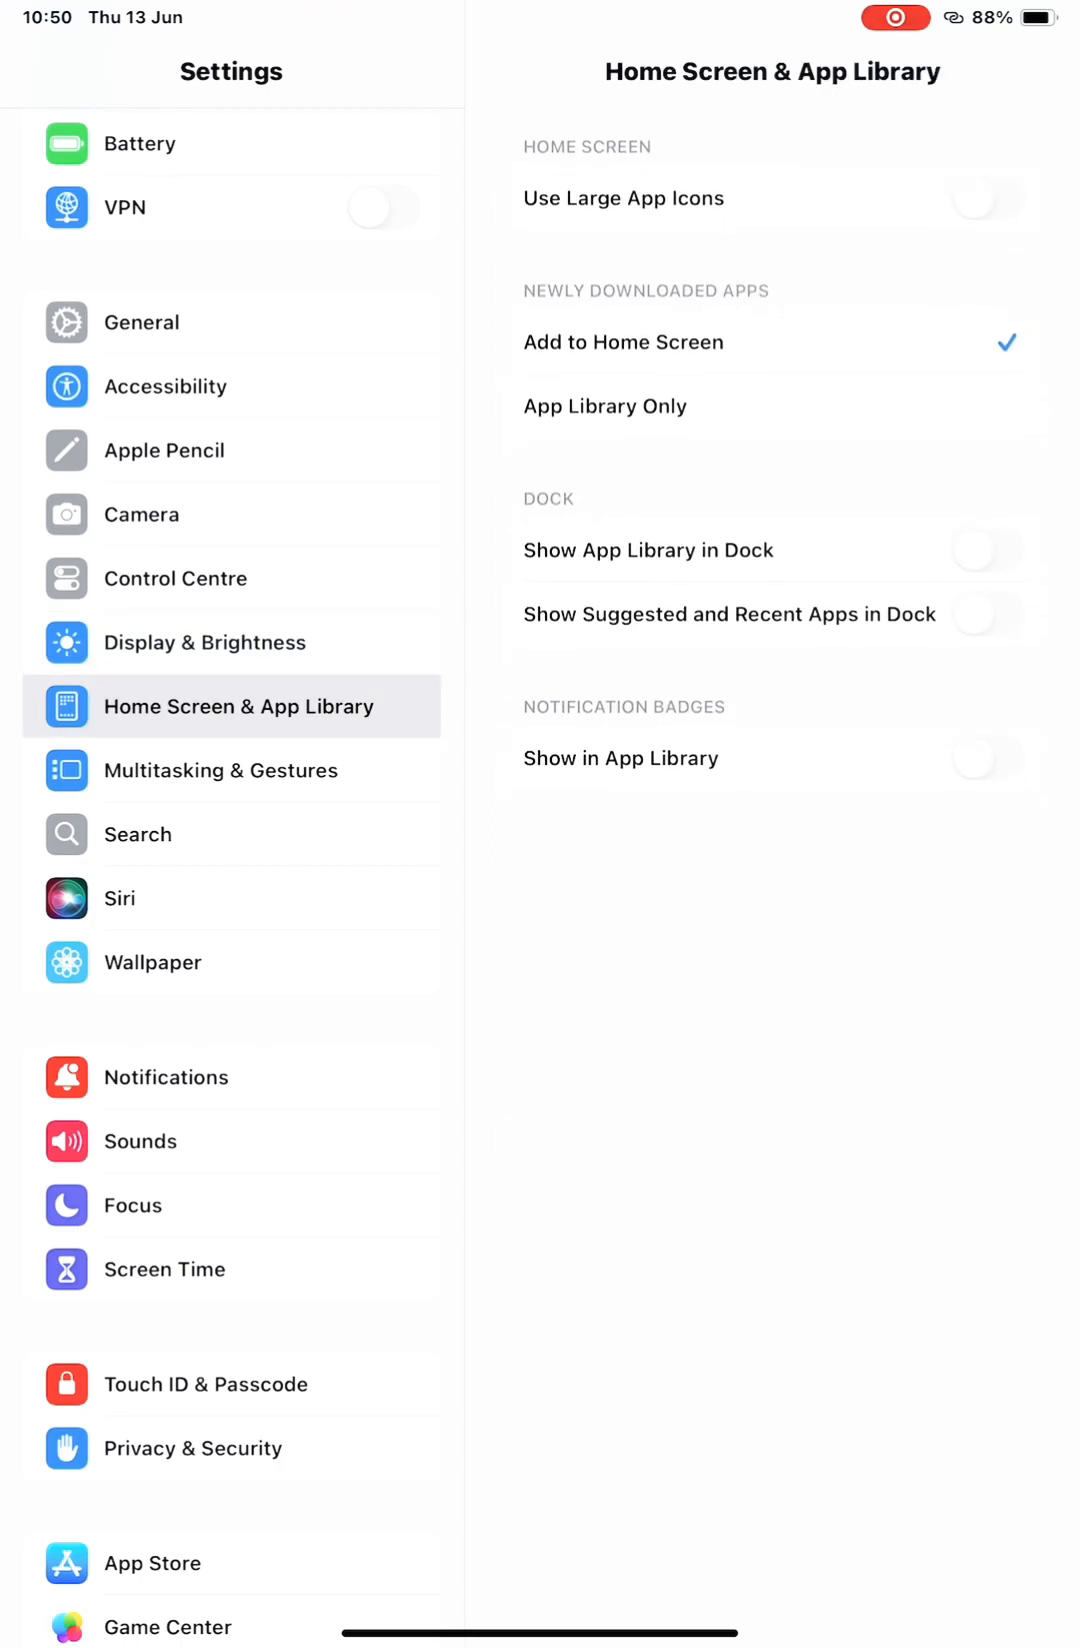
pyautogui.click(220, 769)
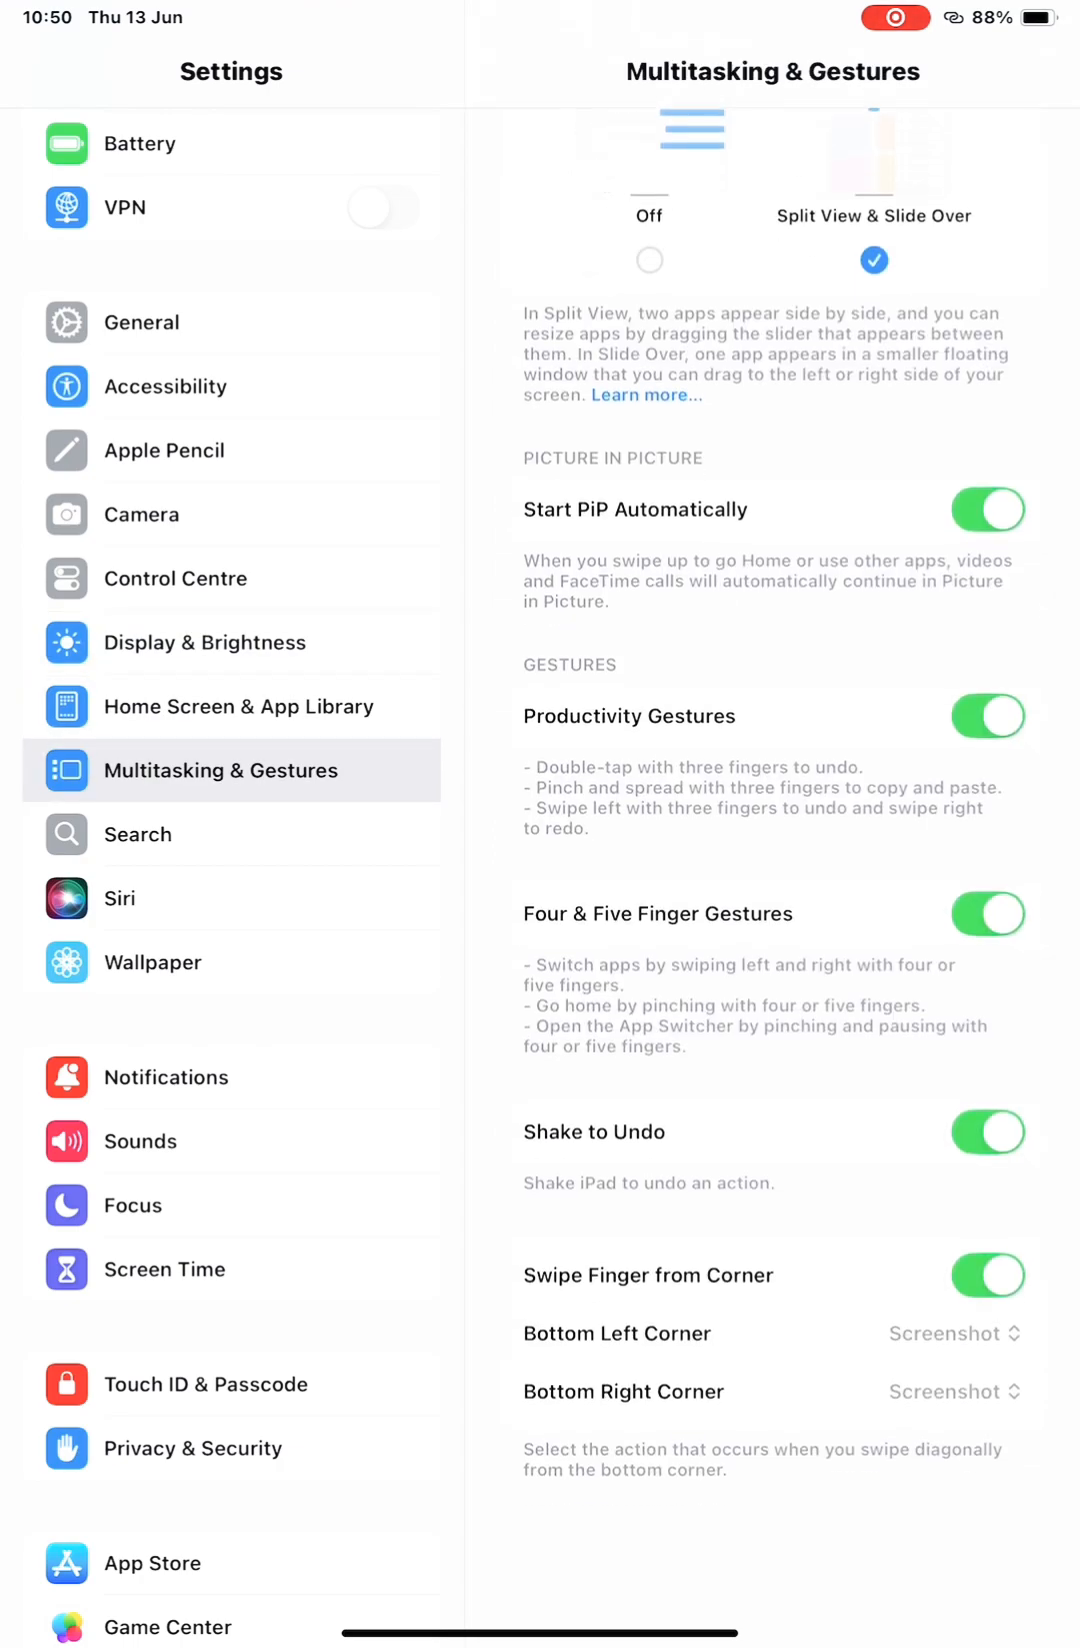
pyautogui.click(137, 833)
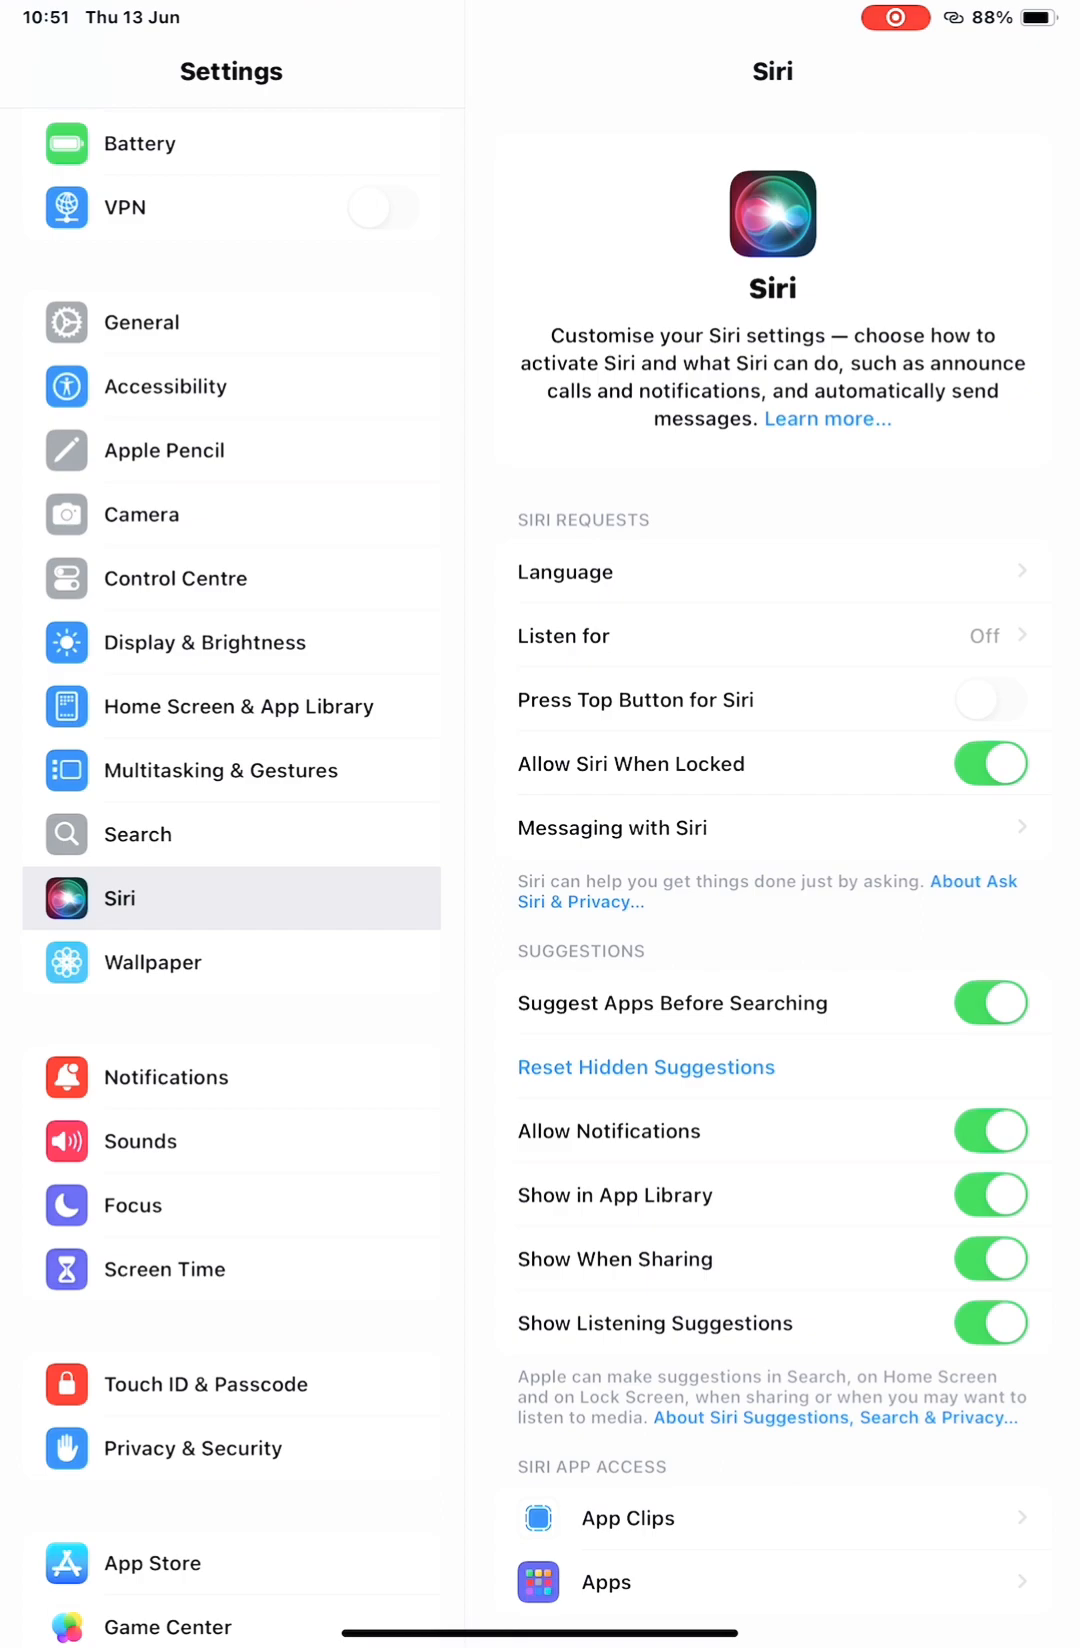
# Scroll through the Siri language list, return to Siri, then go to Wallpaper.
pyautogui.scroll(-3)
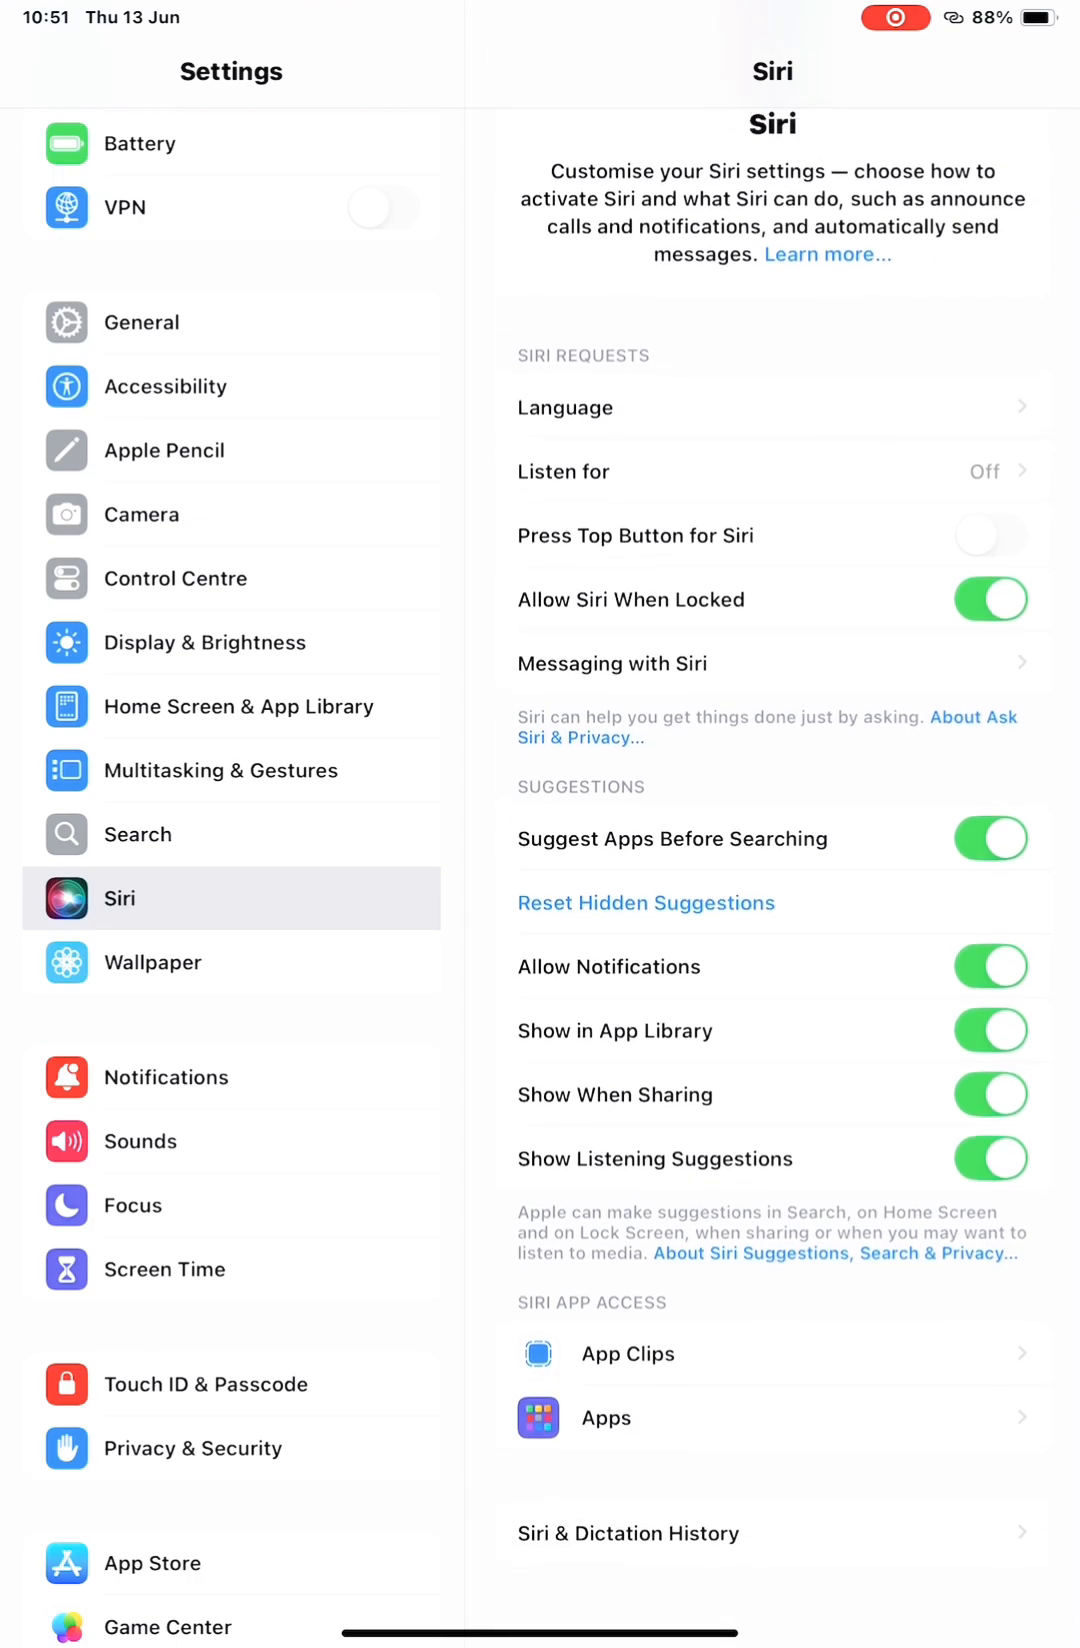
pyautogui.scroll(-3)
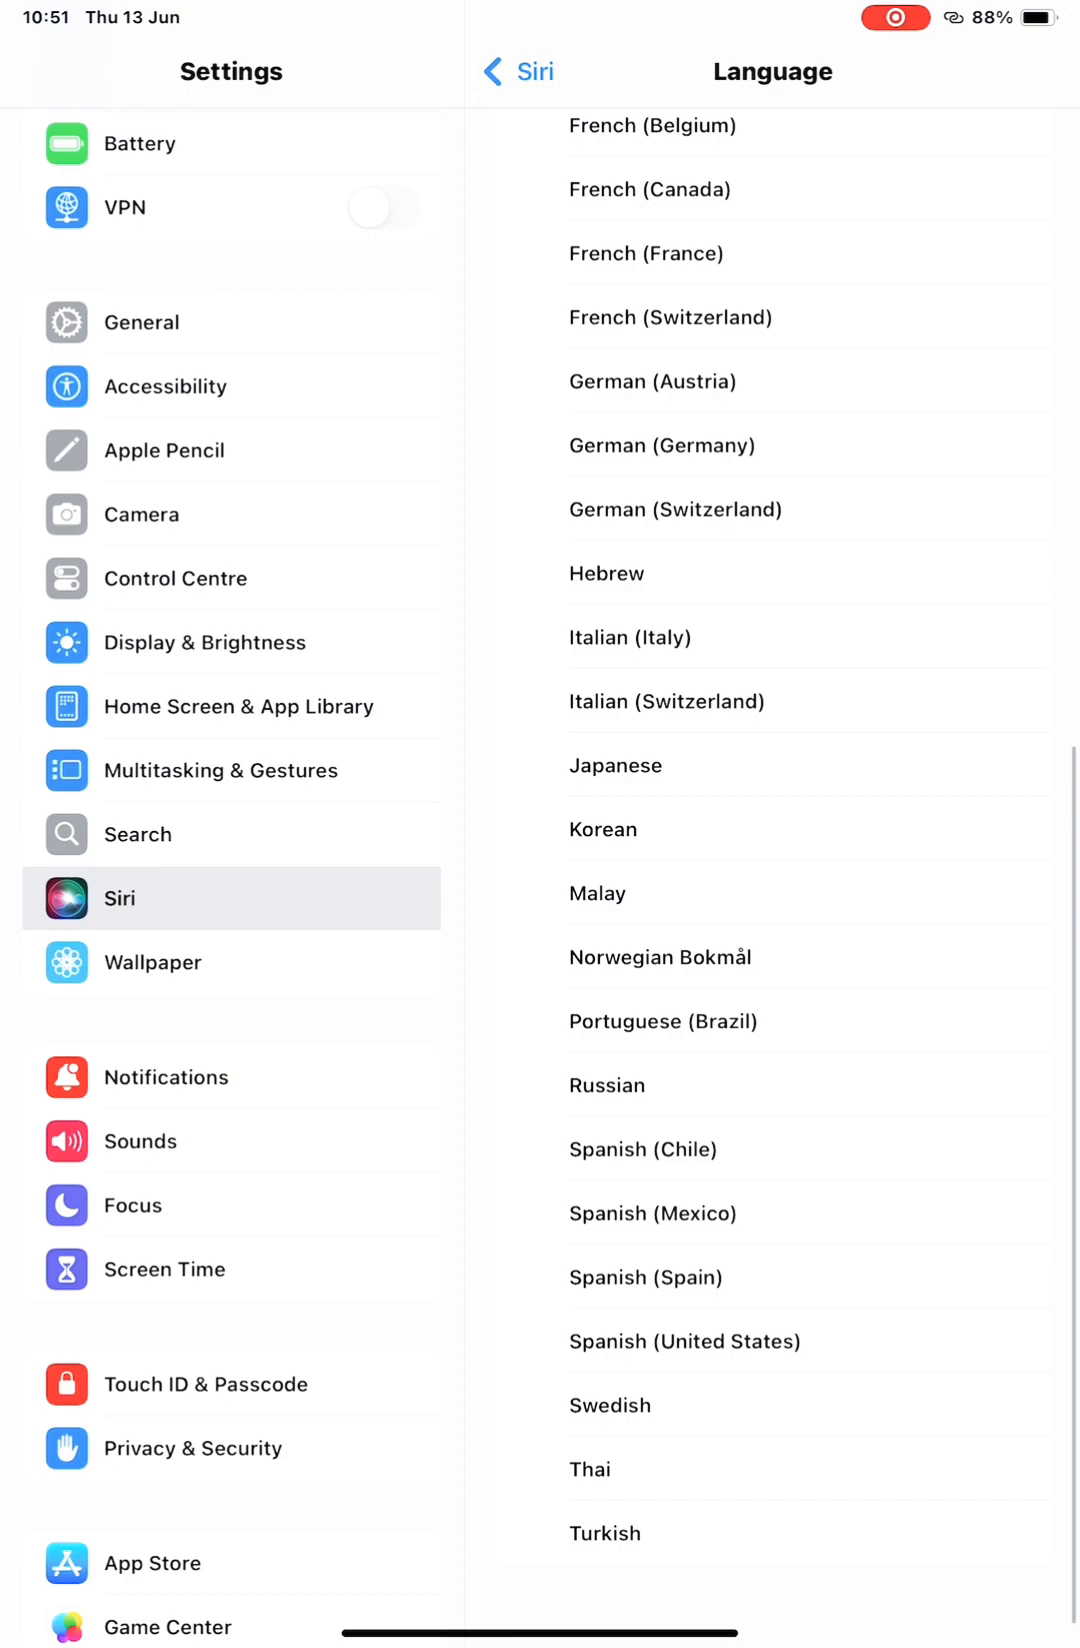
pyautogui.click(515, 71)
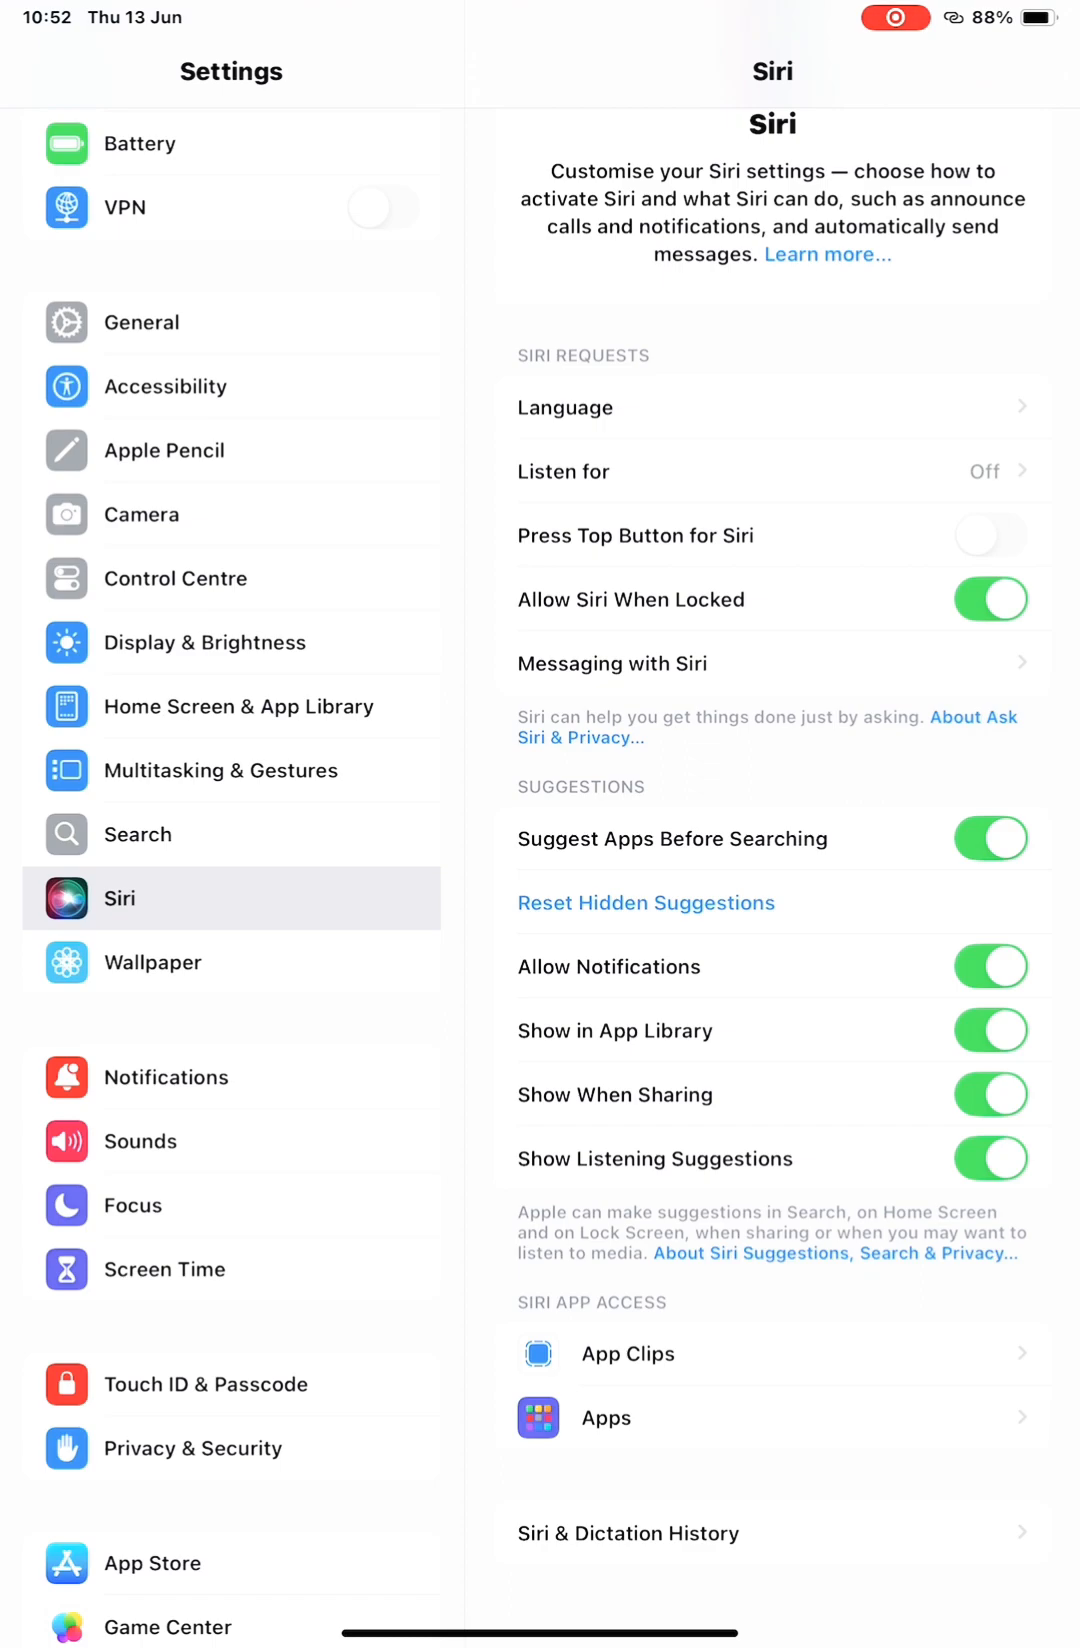
pyautogui.click(604, 1418)
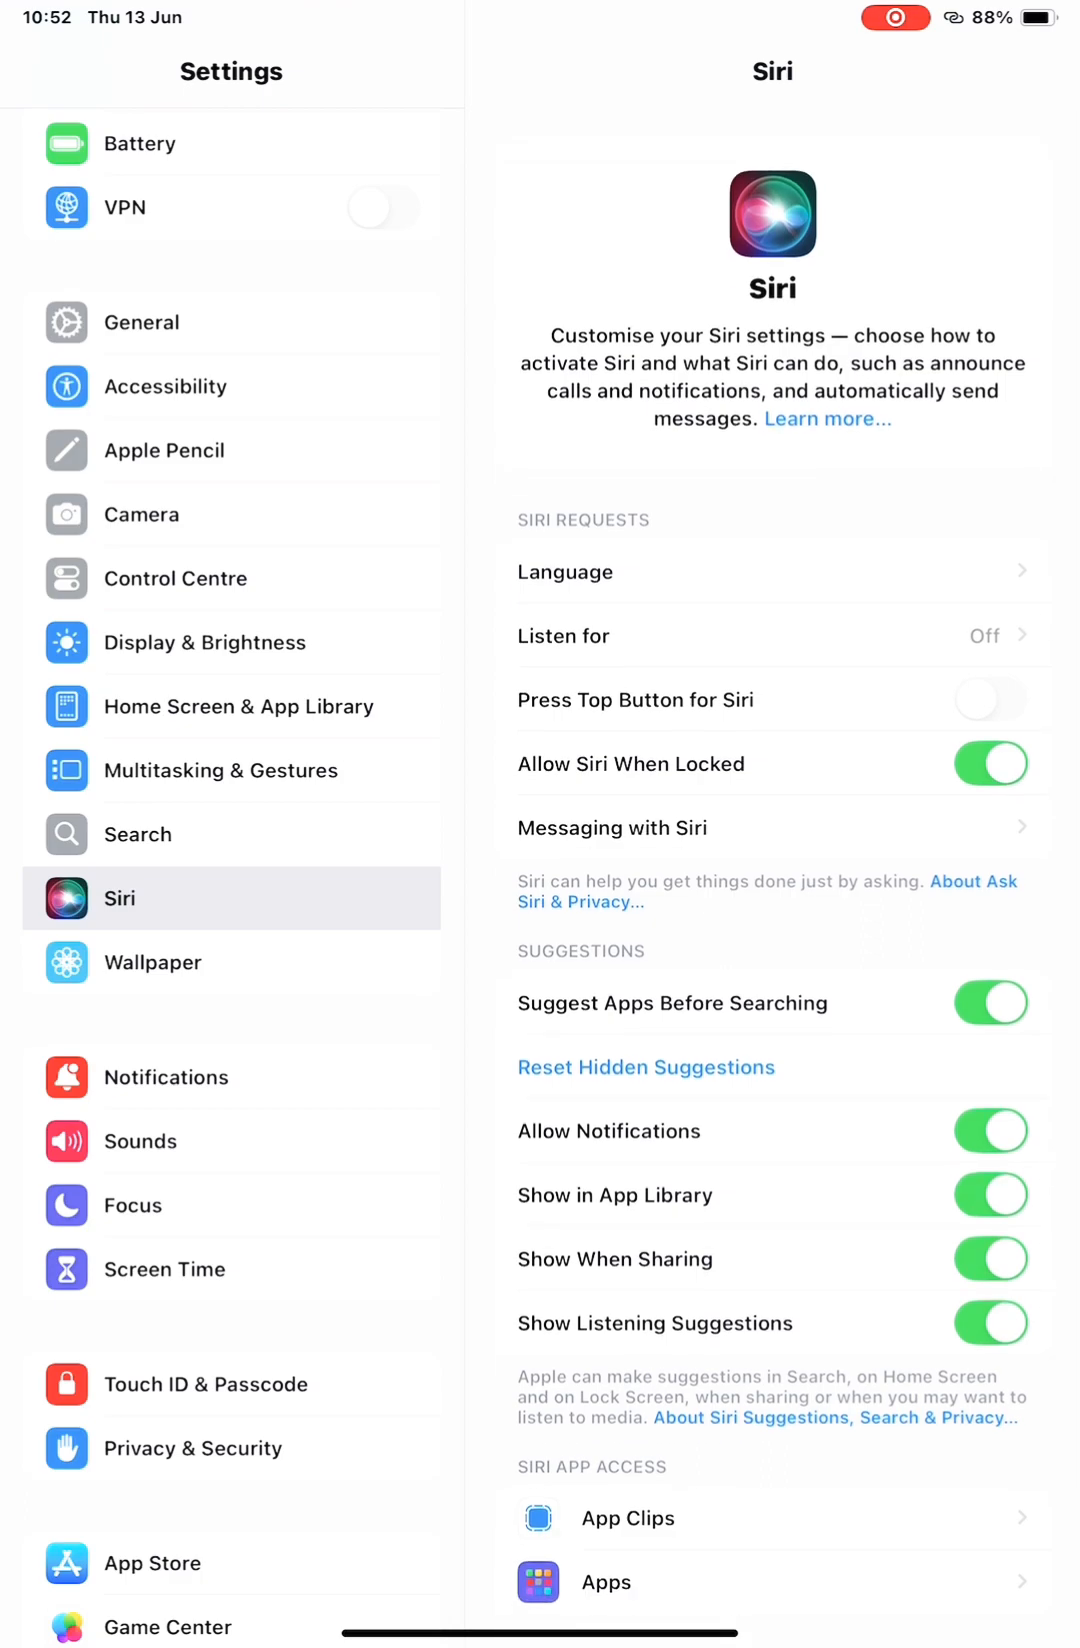
pyautogui.click(152, 963)
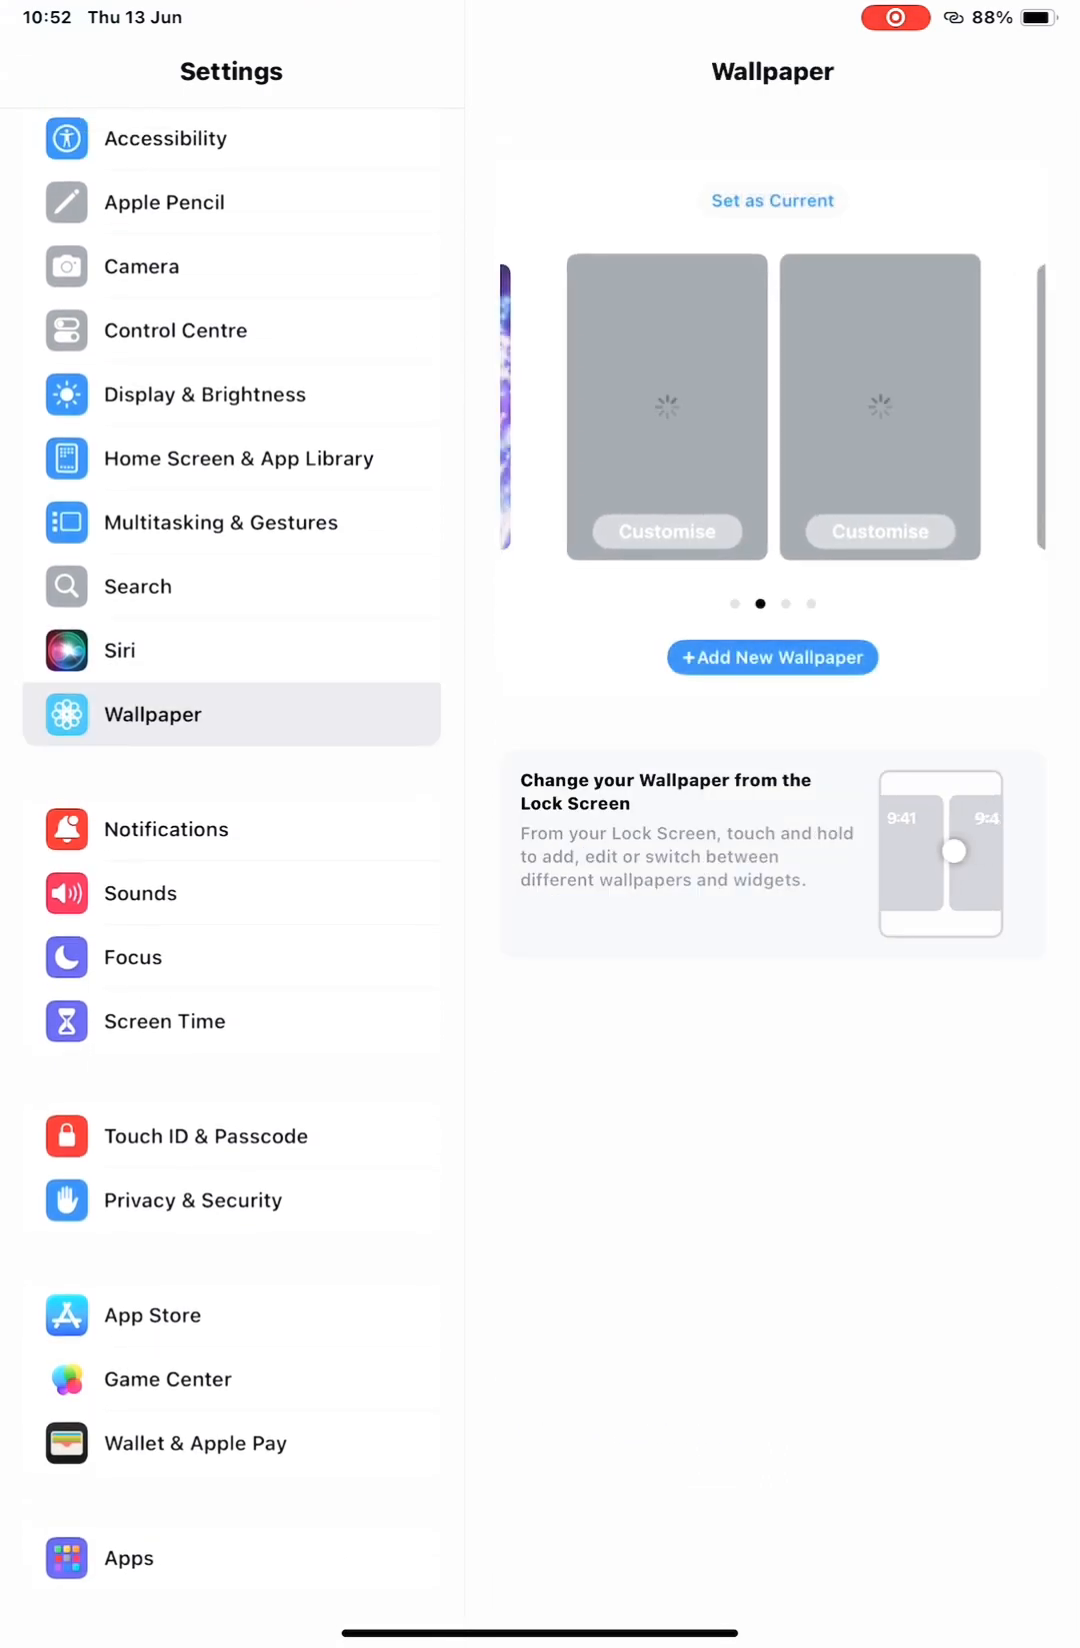
# Add the blue-purple iPadOS 18 wallpaper from the wallpaper gallery.
pyautogui.click(771, 657)
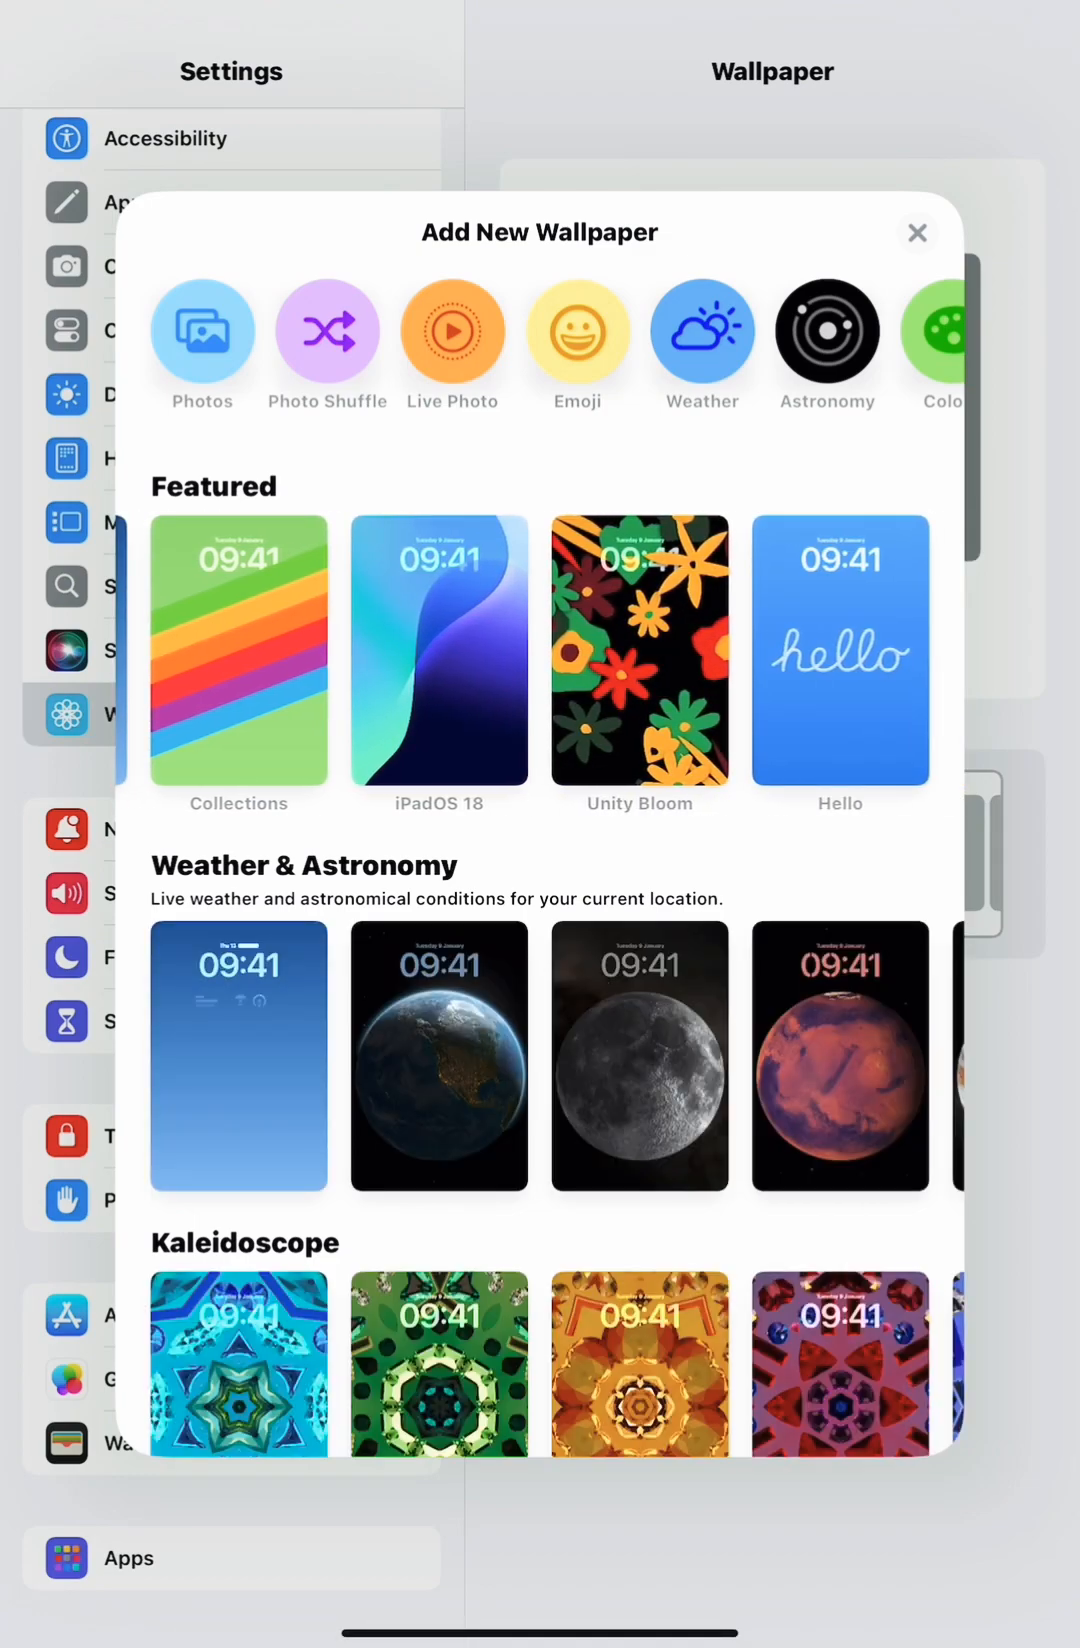
pyautogui.scroll(-3)
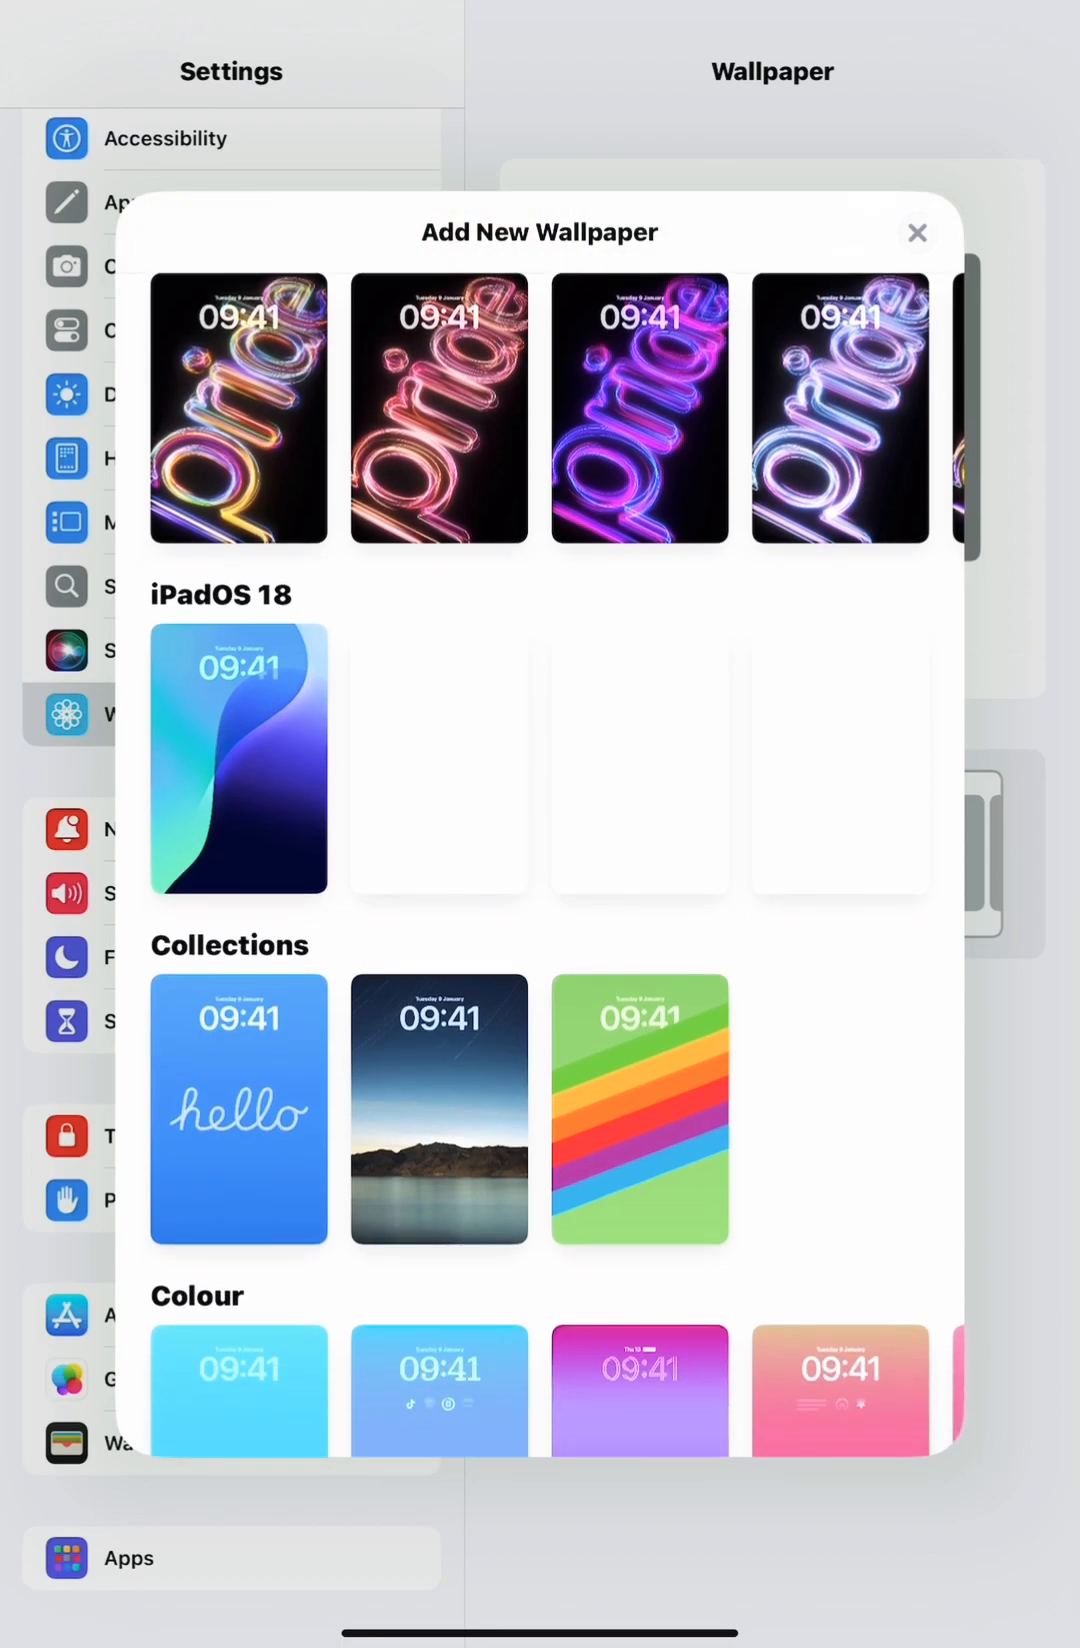
pyautogui.scroll(-3)
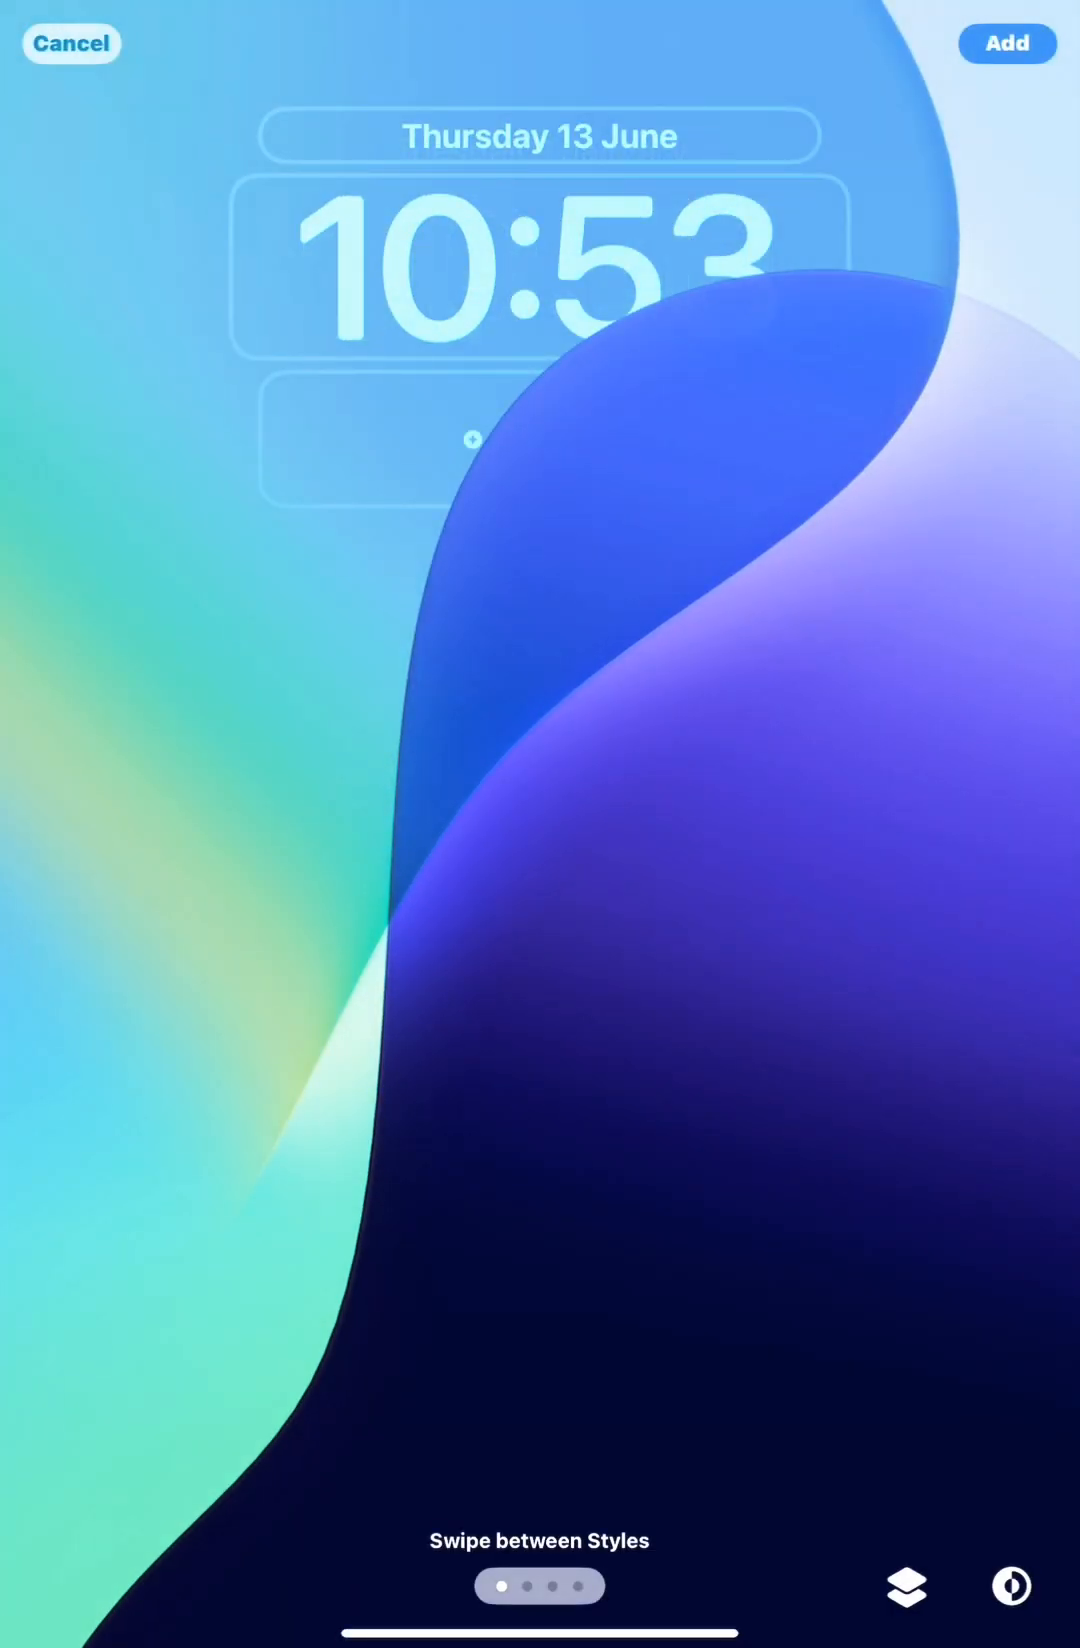
pyautogui.click(1005, 43)
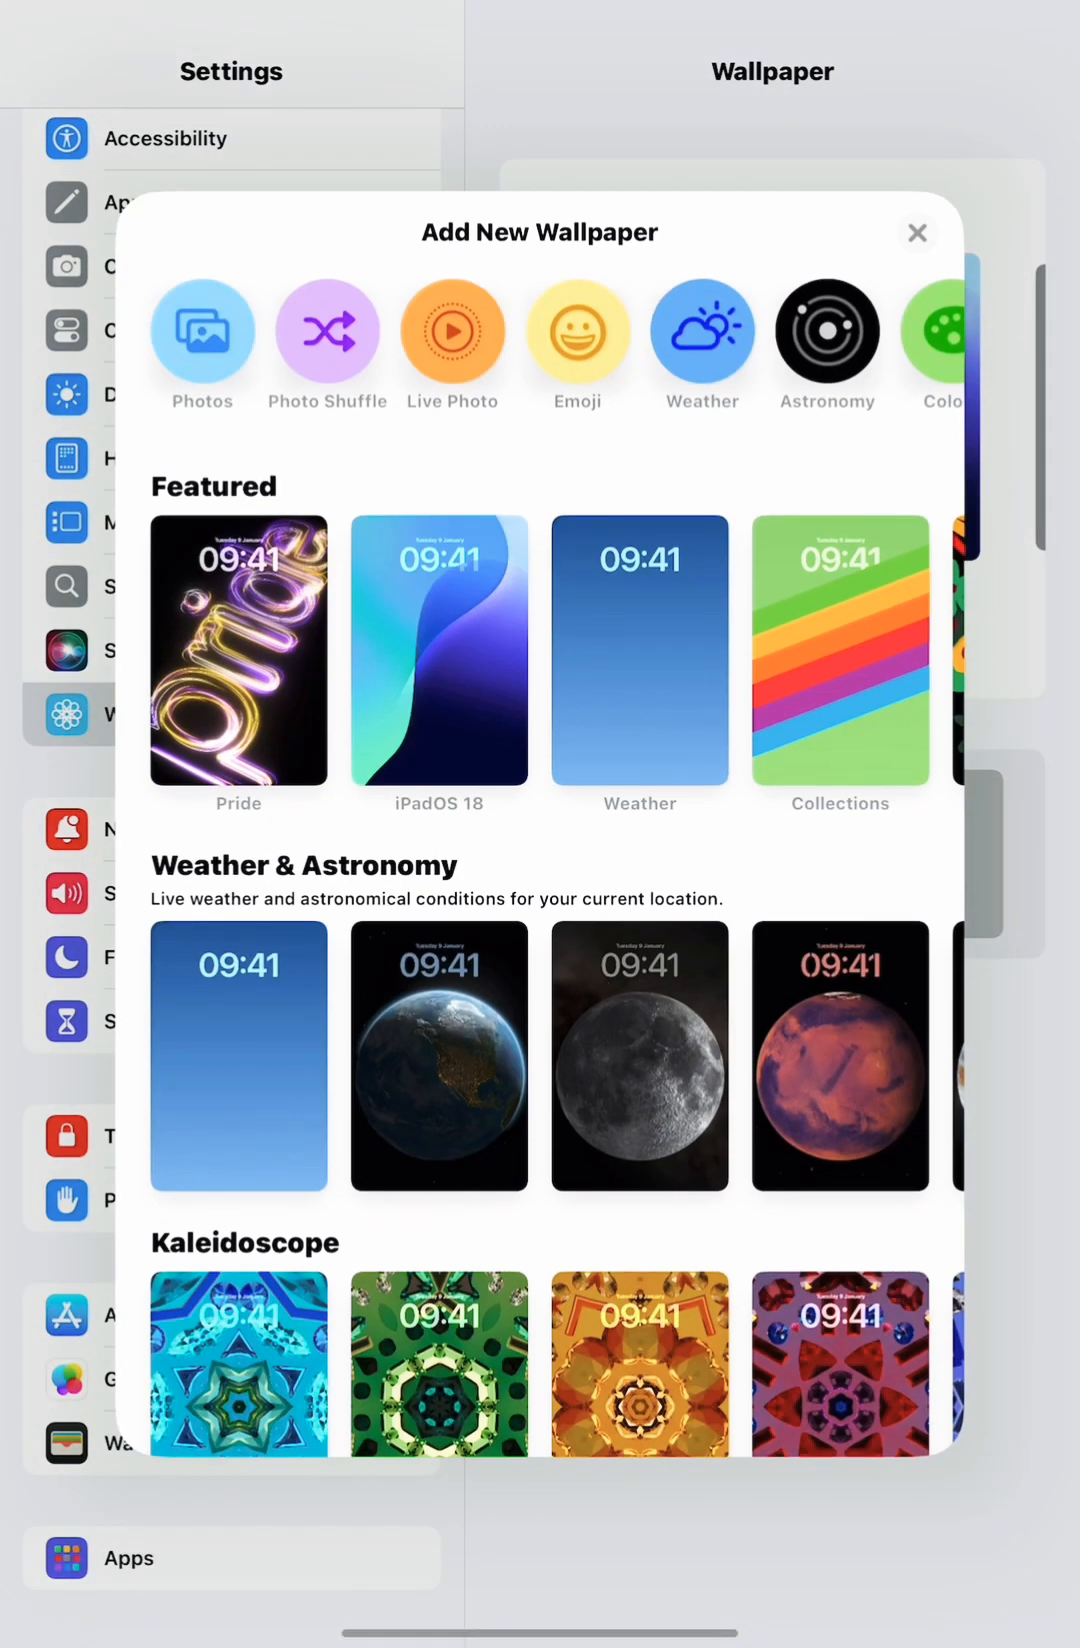
pyautogui.scroll(-3)
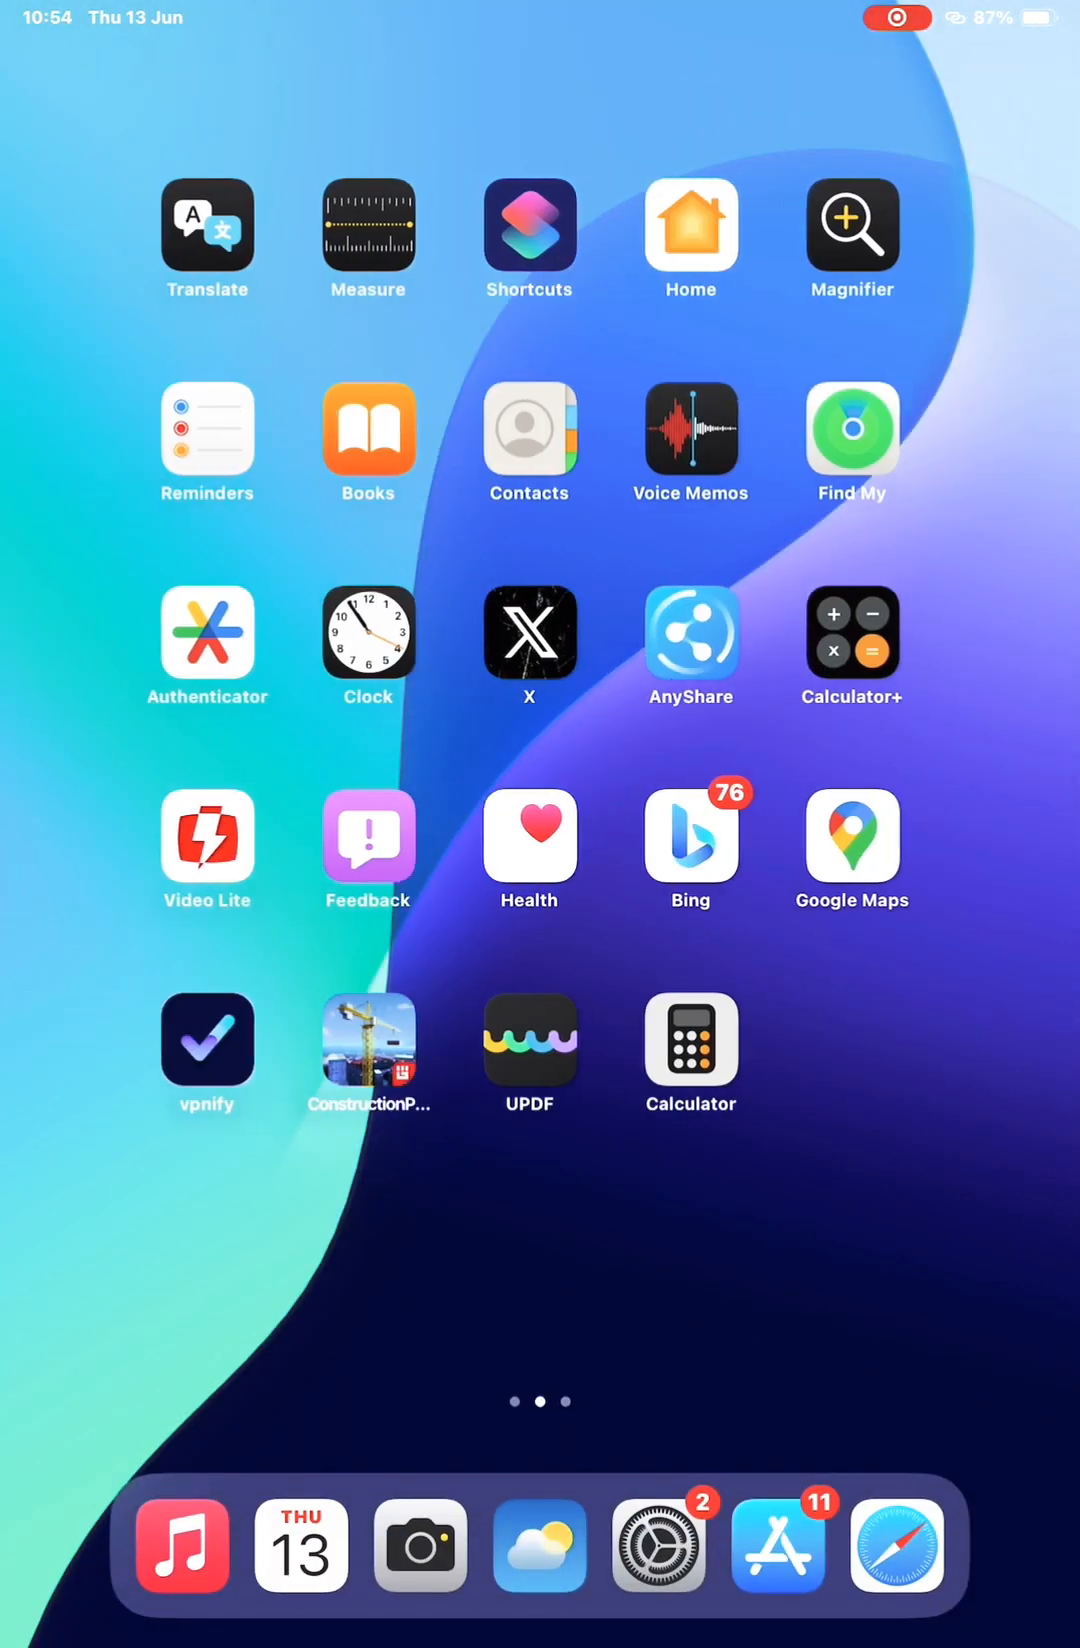
# Browse the Notifications, Sounds and Screen Time settings pages.
pyautogui.click(659, 1545)
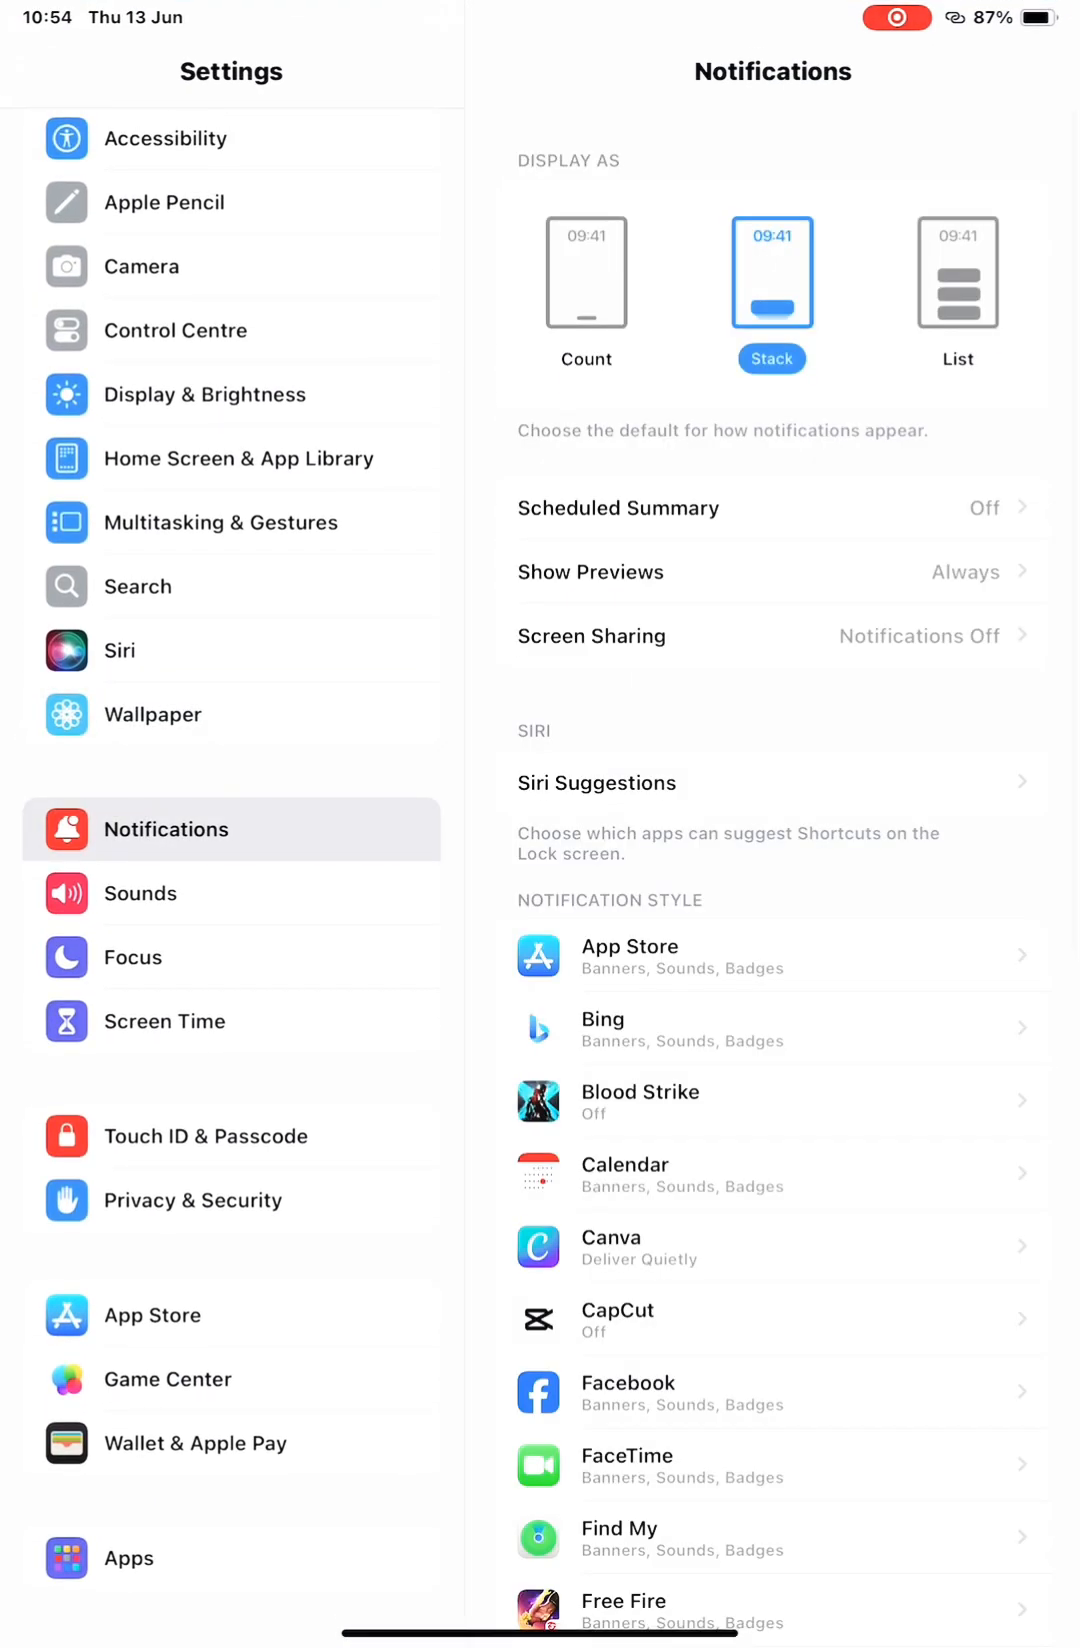
pyautogui.scroll(-3)
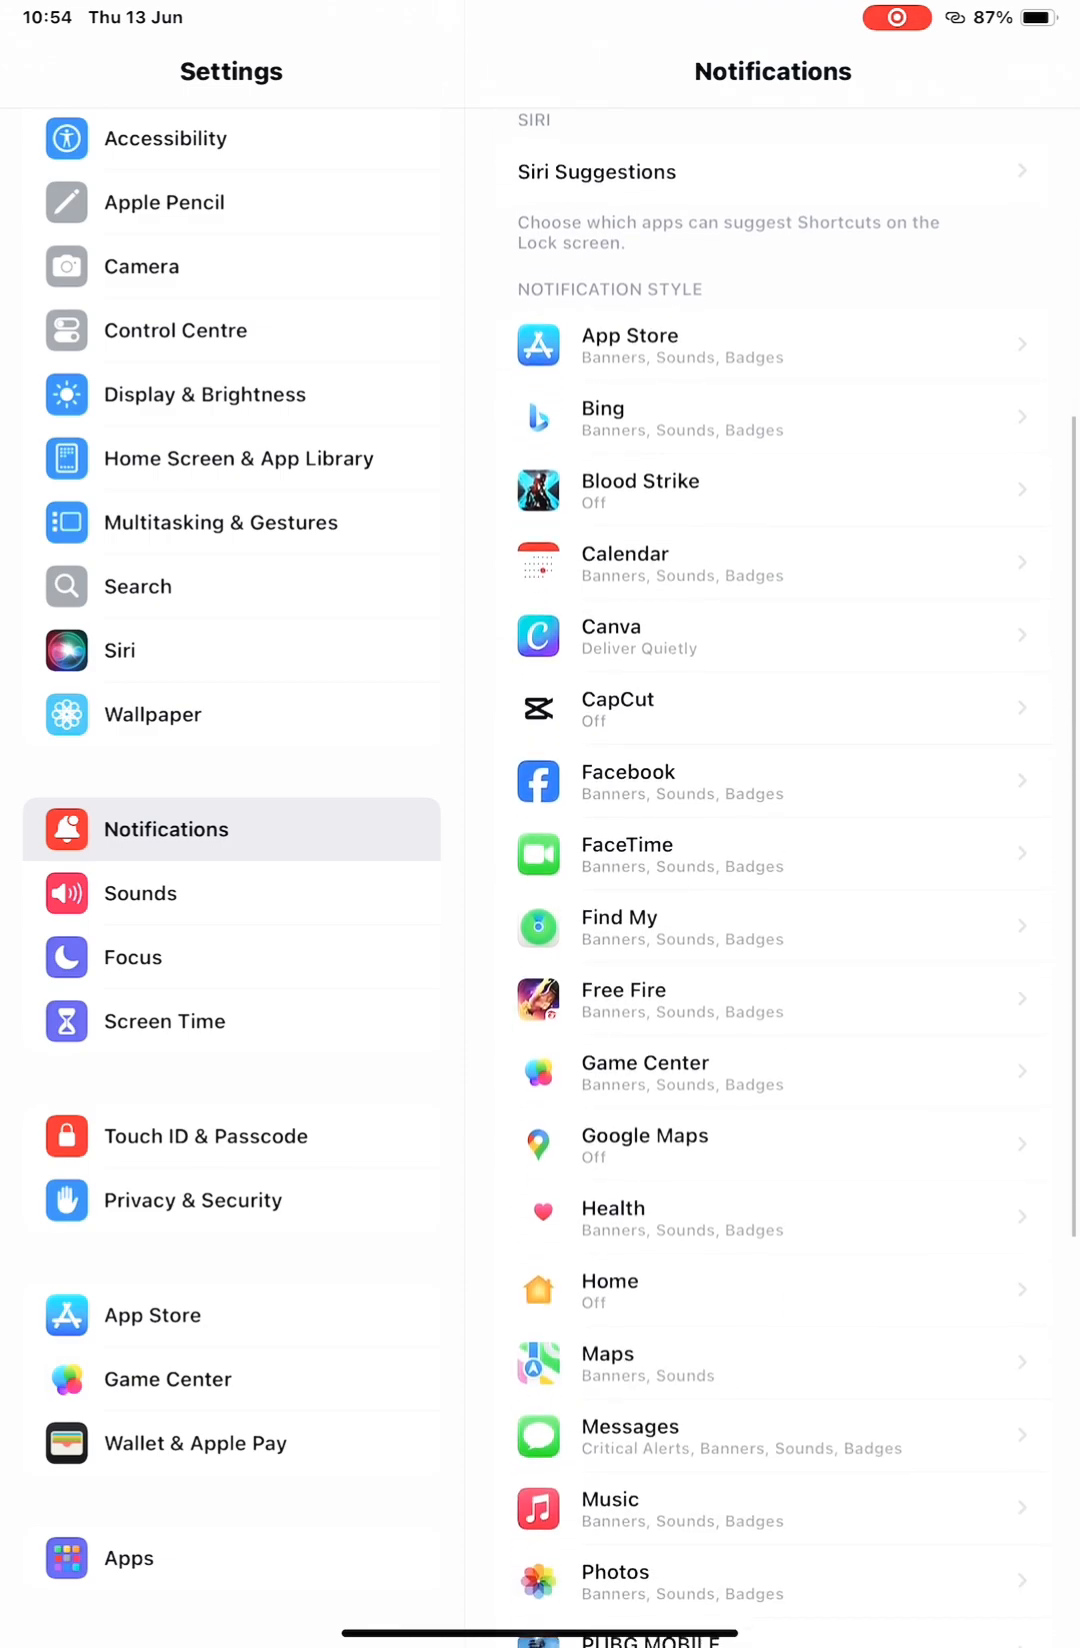
pyautogui.click(168, 892)
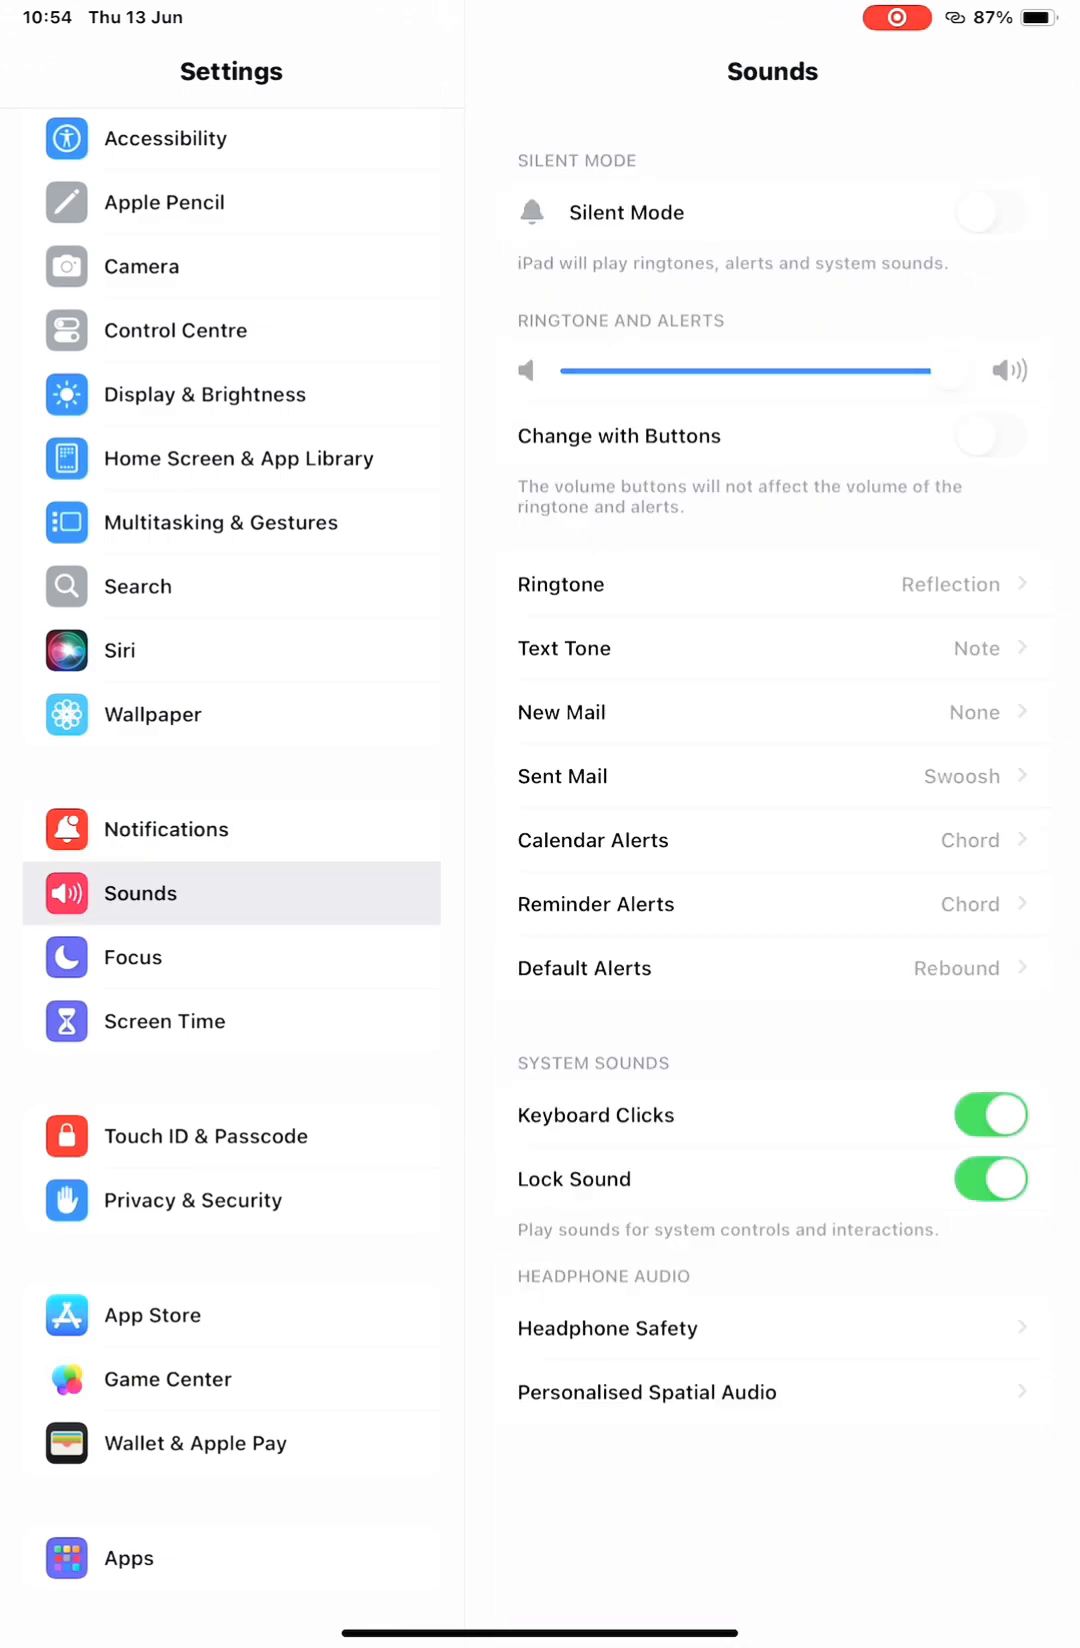
pyautogui.click(164, 1021)
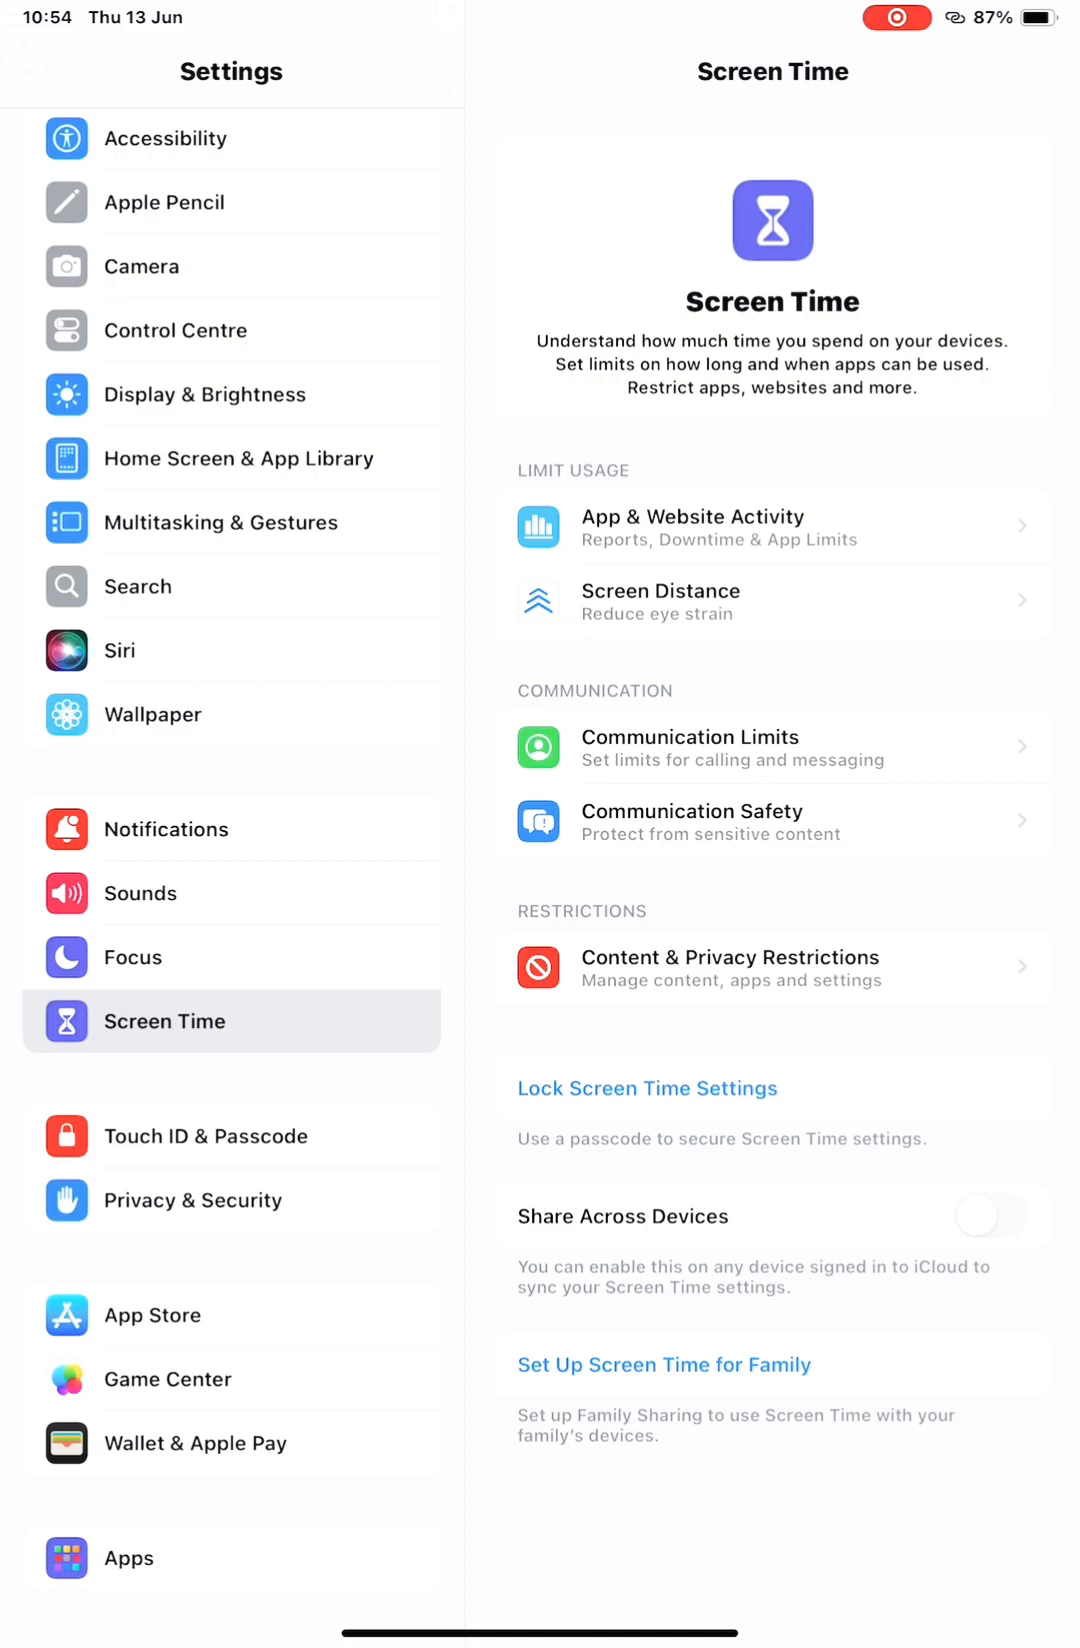
# Open Touch ID & Passcode using passcode 0000 and view its lock-screen options.
pyautogui.click(132, 956)
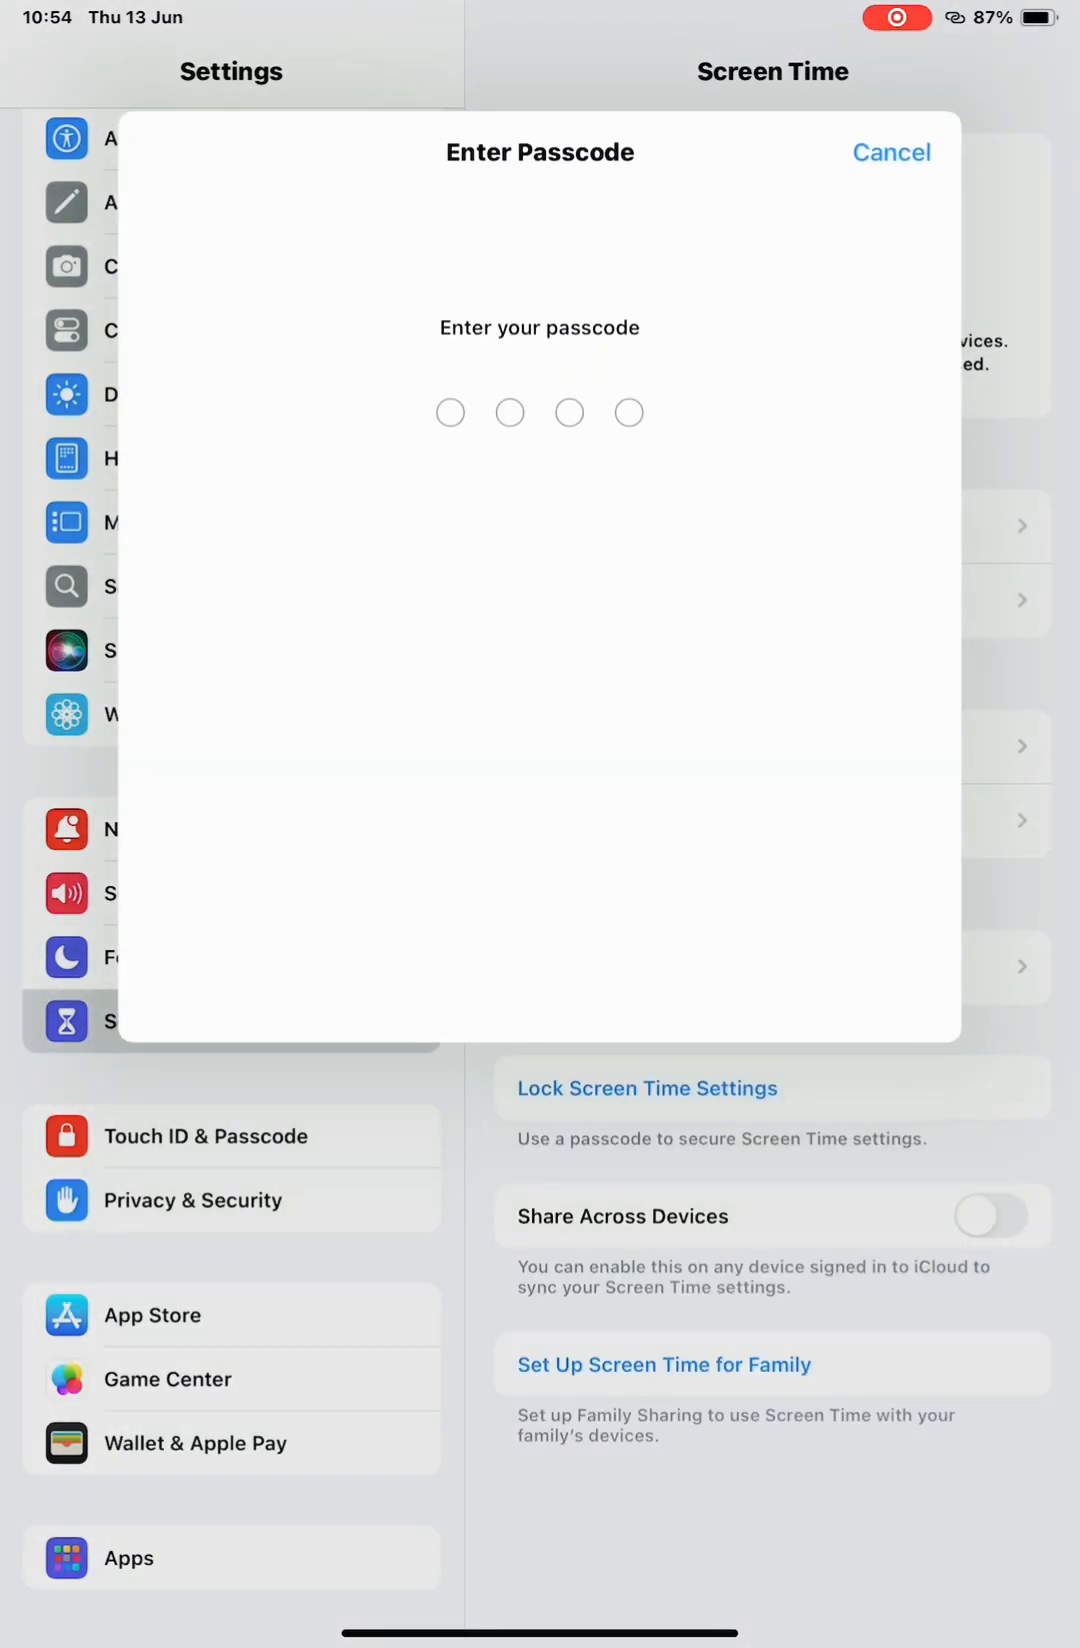
pyautogui.write('0000')
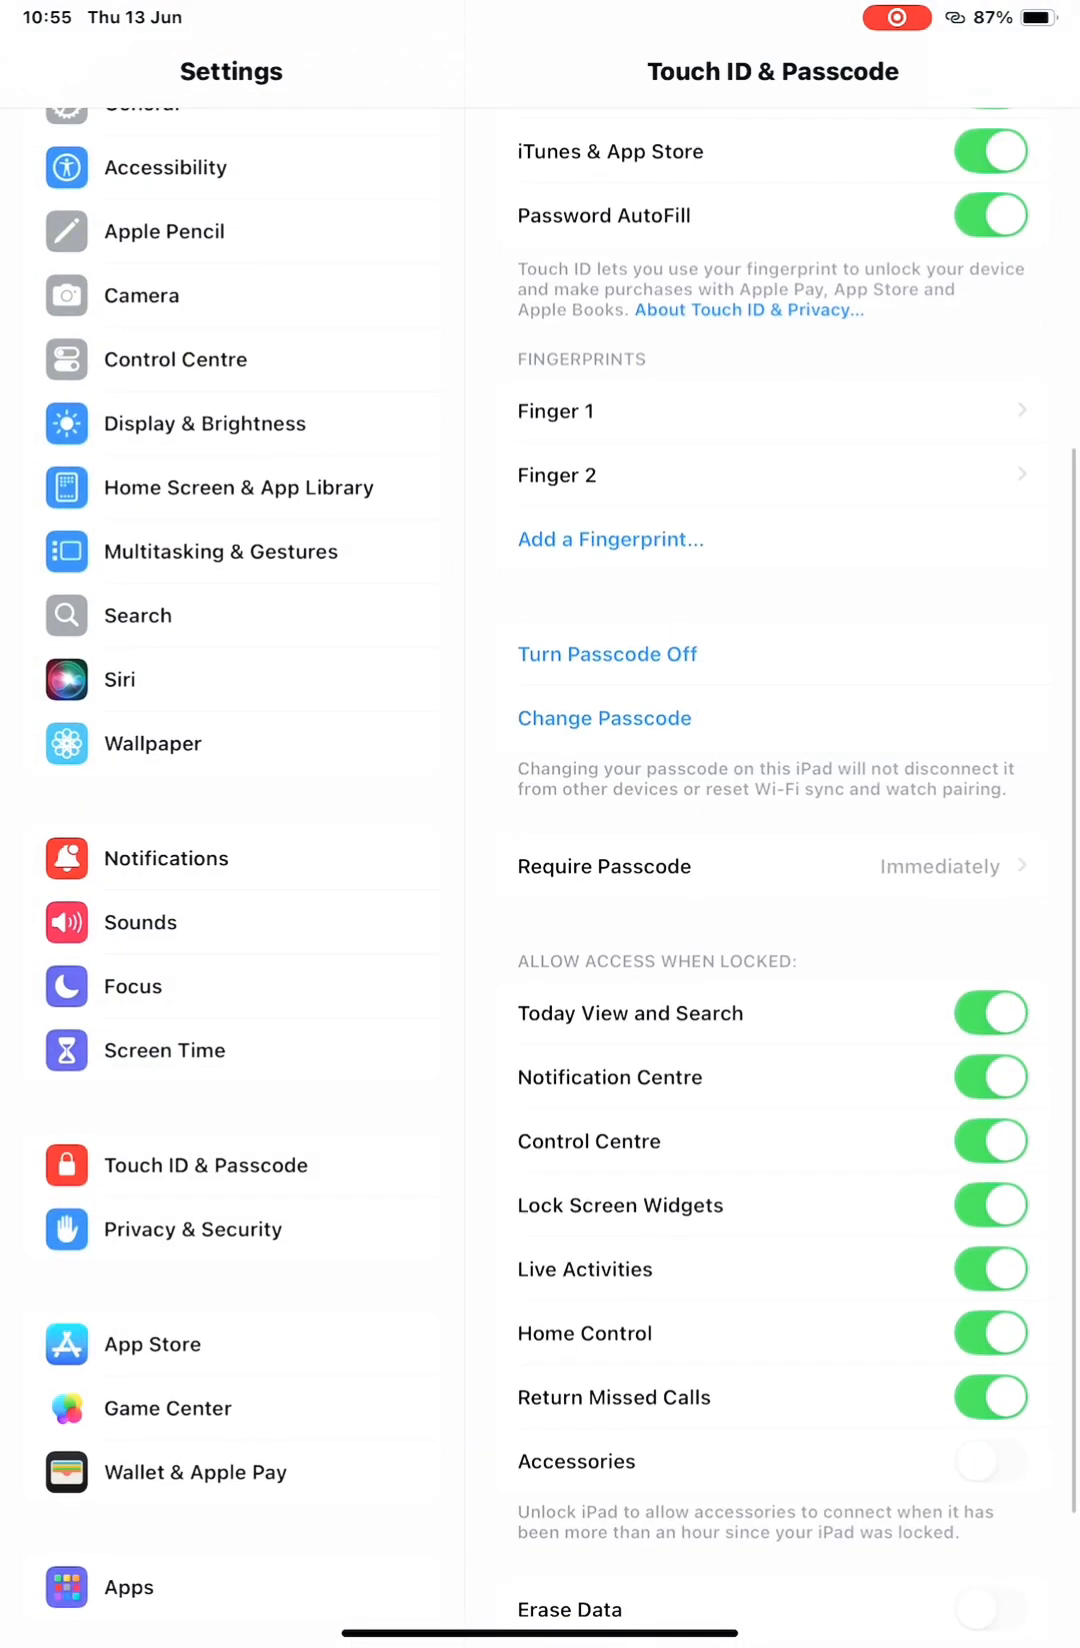
pyautogui.scroll(-3)
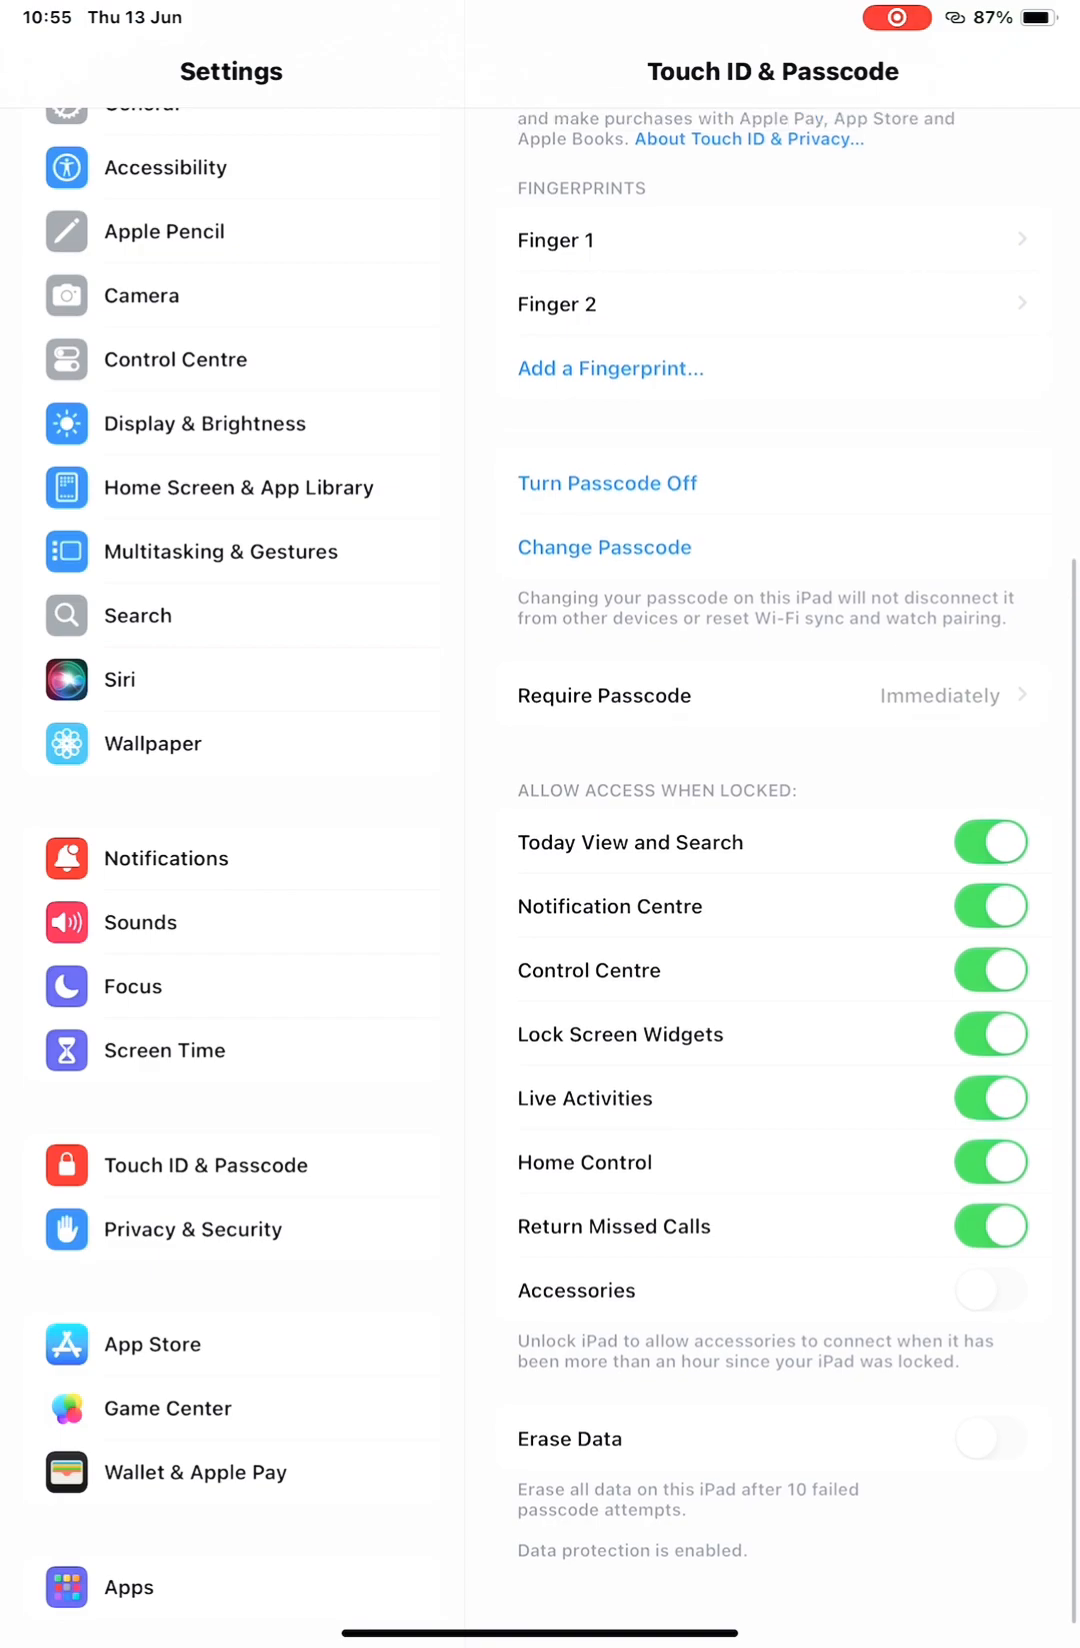